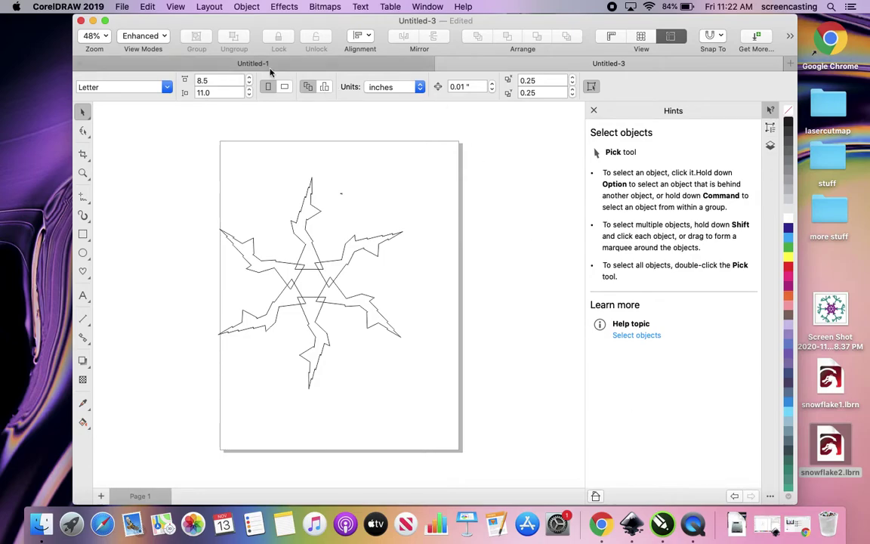
# Step: Compare the Untitled-1 and Untitled-3 snowflake documents, ending on Untitled-1
pyautogui.click(254, 64)
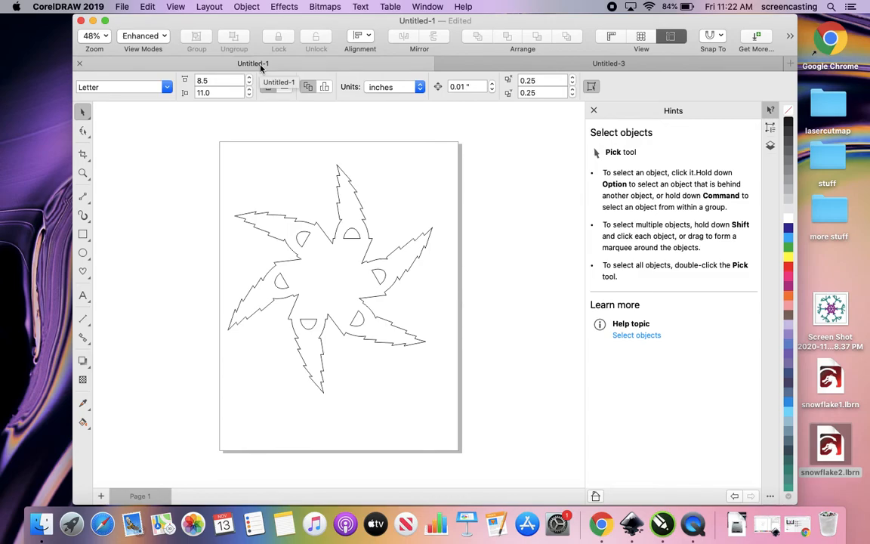
pyautogui.moveTo(405, 36)
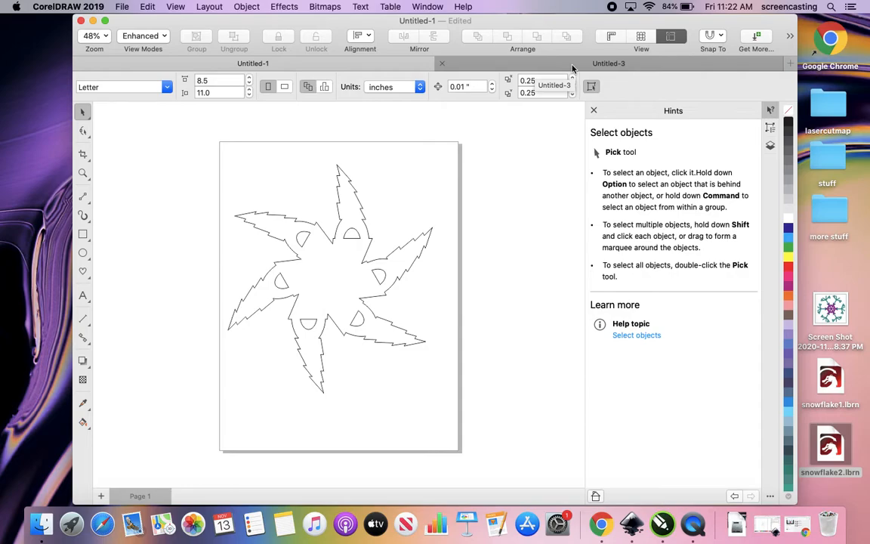
pyautogui.click(607, 64)
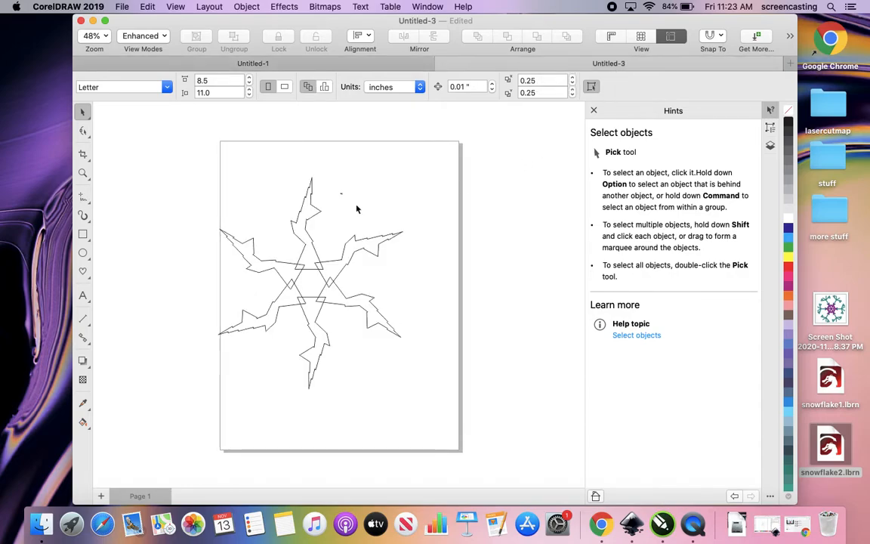
pyautogui.moveTo(390, 370)
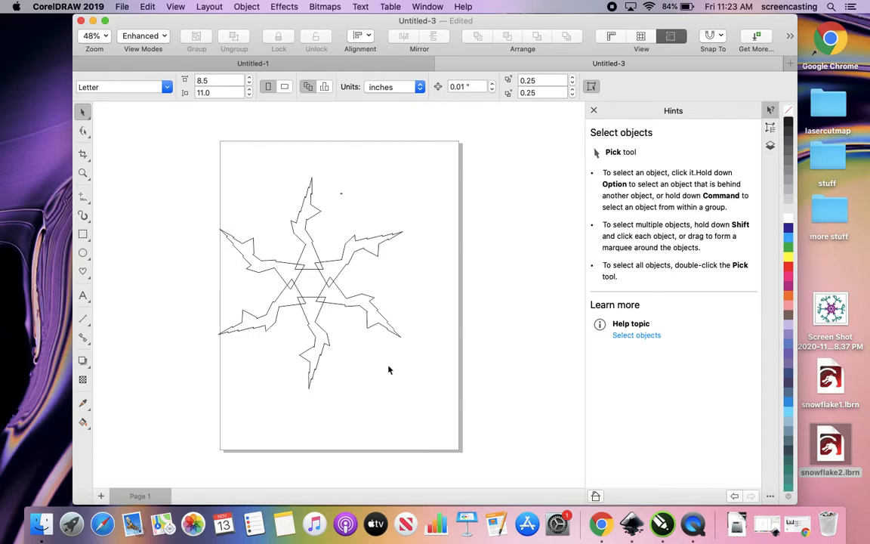
pyautogui.moveTo(411, 204)
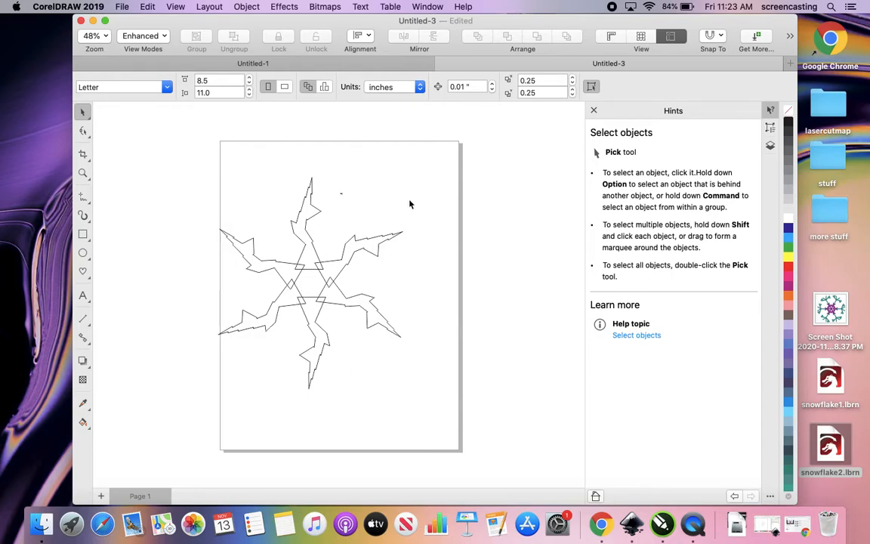
pyautogui.moveTo(269, 206)
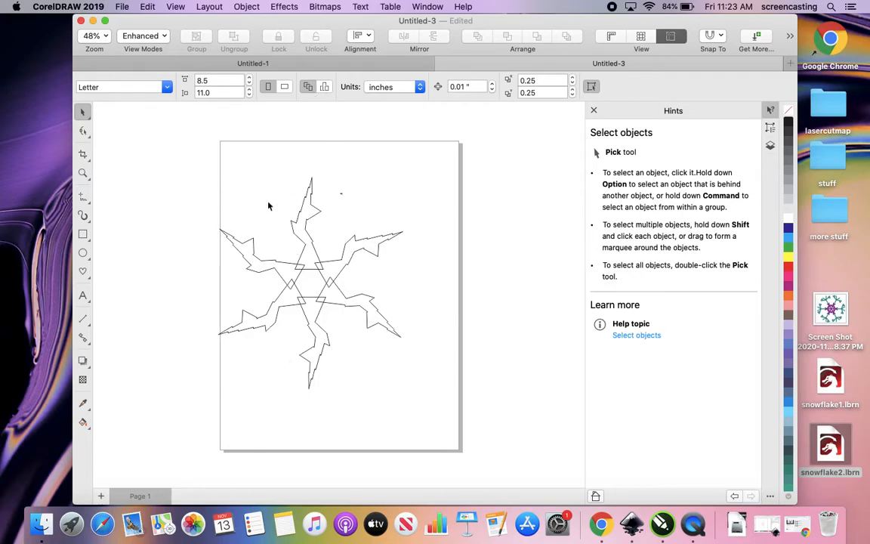
pyautogui.click(253, 63)
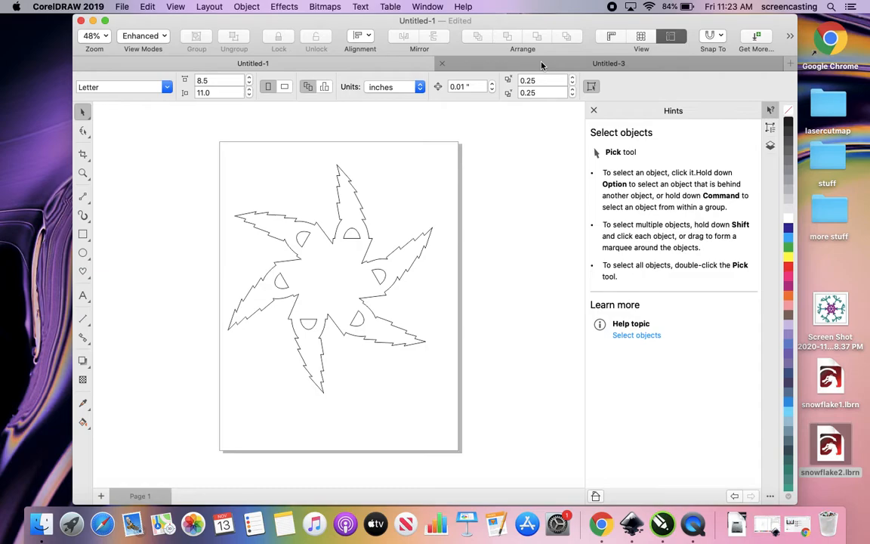
# Step: Create a new blank Letter-size document, Untitled-2, and switch to it
pyautogui.click(121, 6)
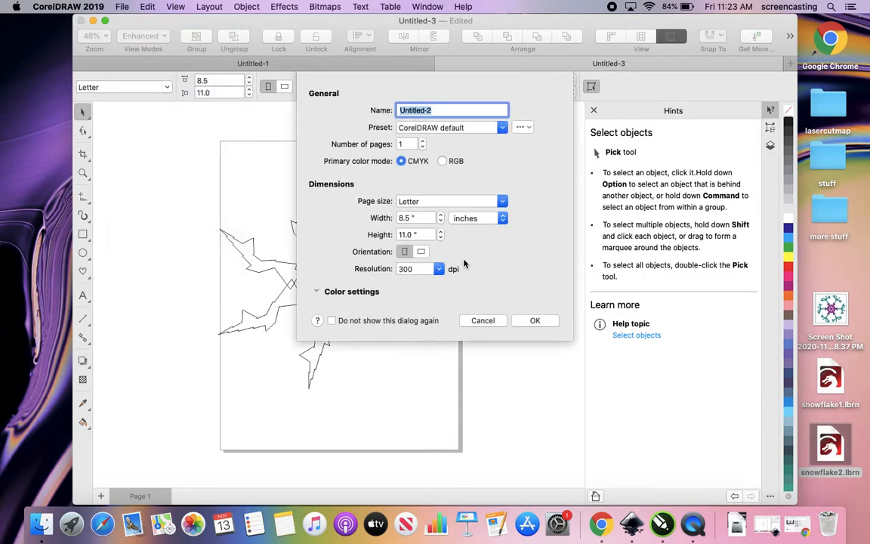
pyautogui.click(535, 320)
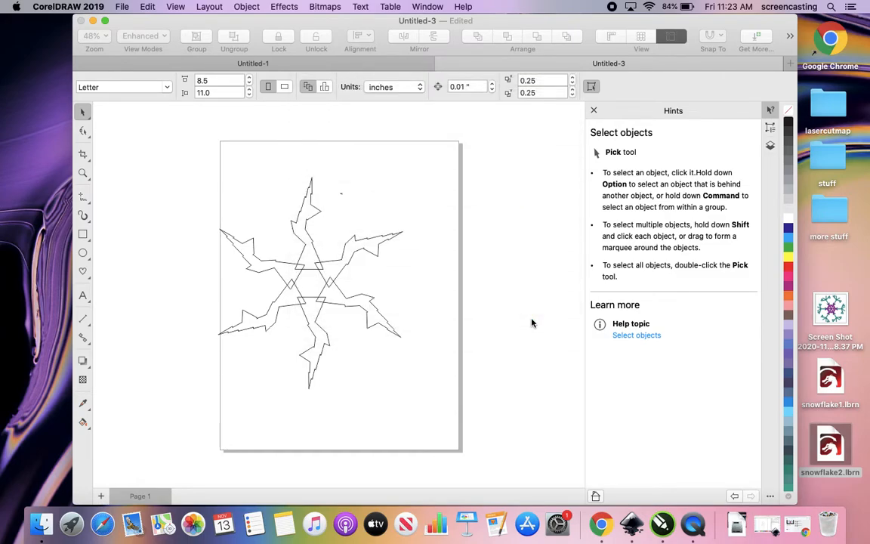
pyautogui.click(668, 63)
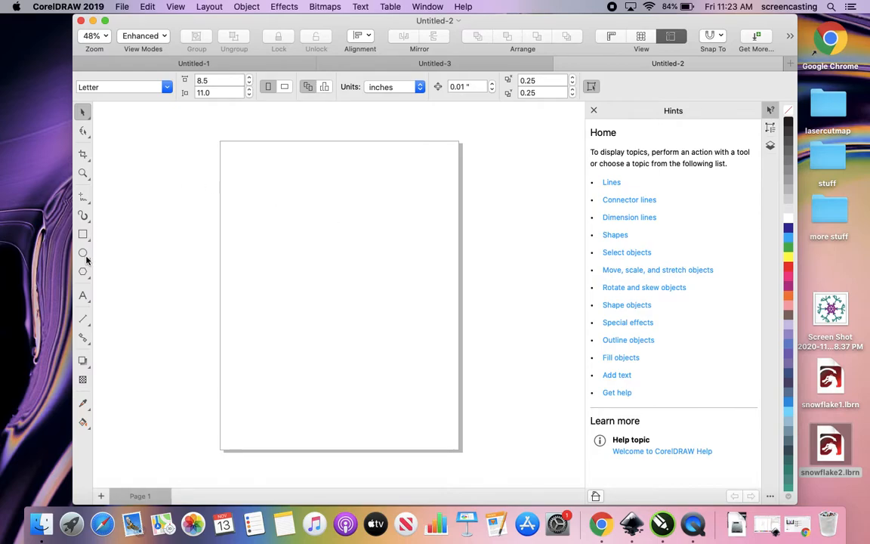
pyautogui.click(83, 252)
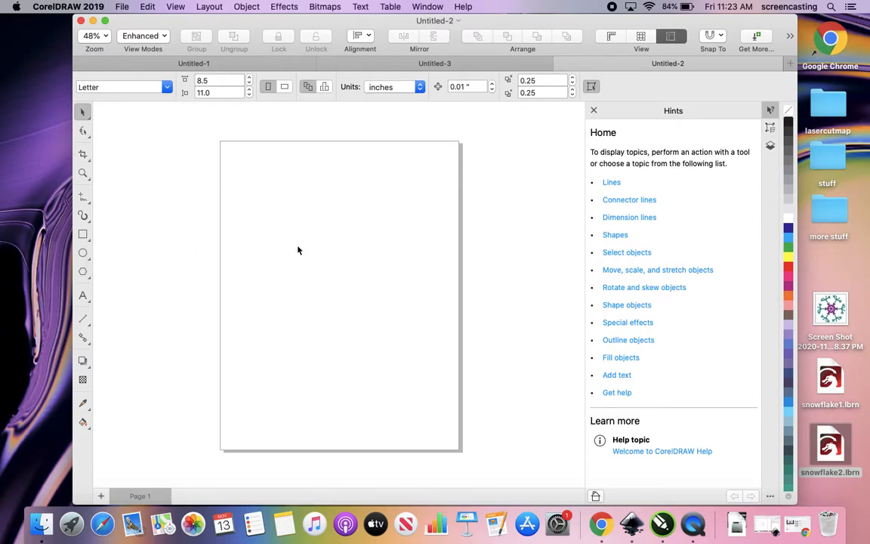
pyautogui.moveTo(98, 263)
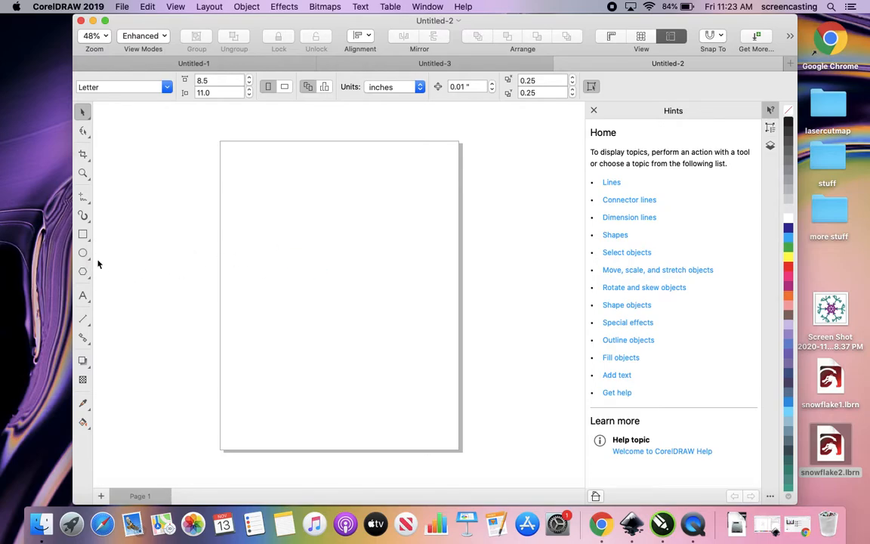
# Step: Draw a small polygon in the upper left and reduce it to three sides
pyautogui.click(81, 272)
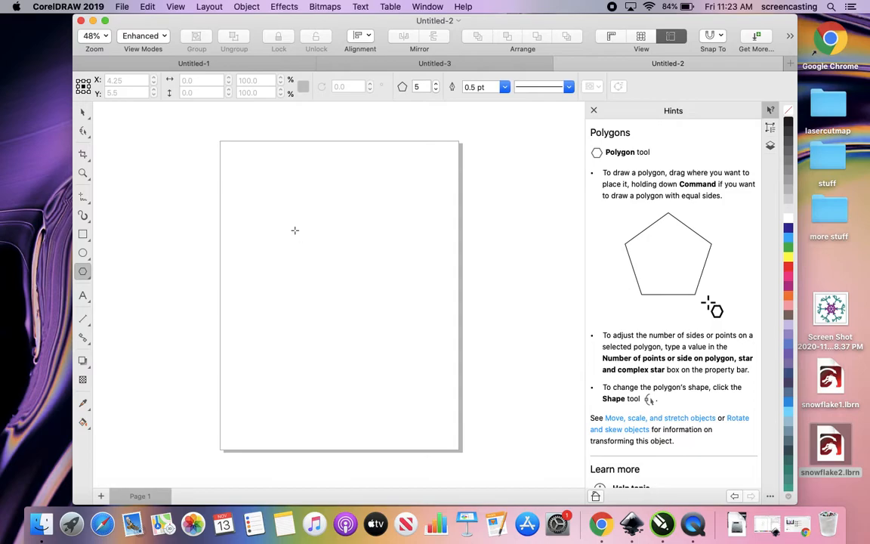
pyautogui.moveTo(286, 221); pyautogui.dragTo(323, 265)
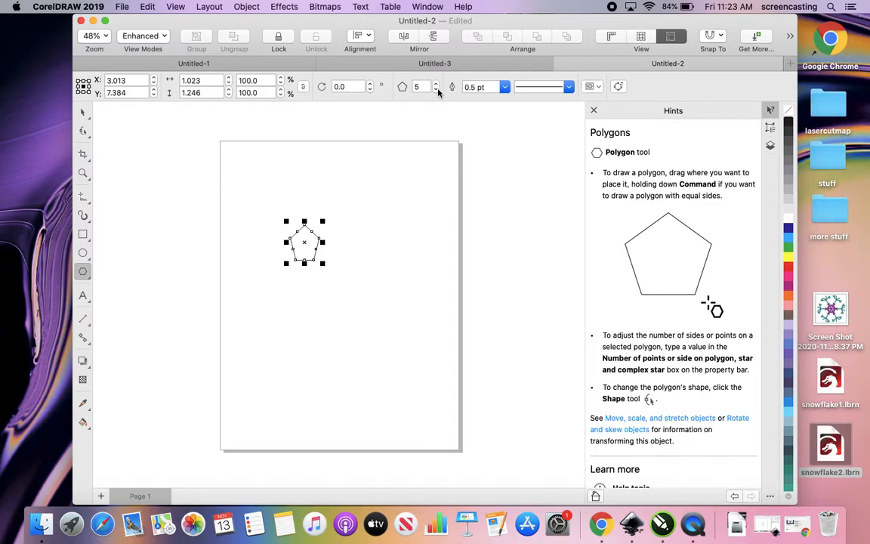
pyautogui.moveTo(436, 90)
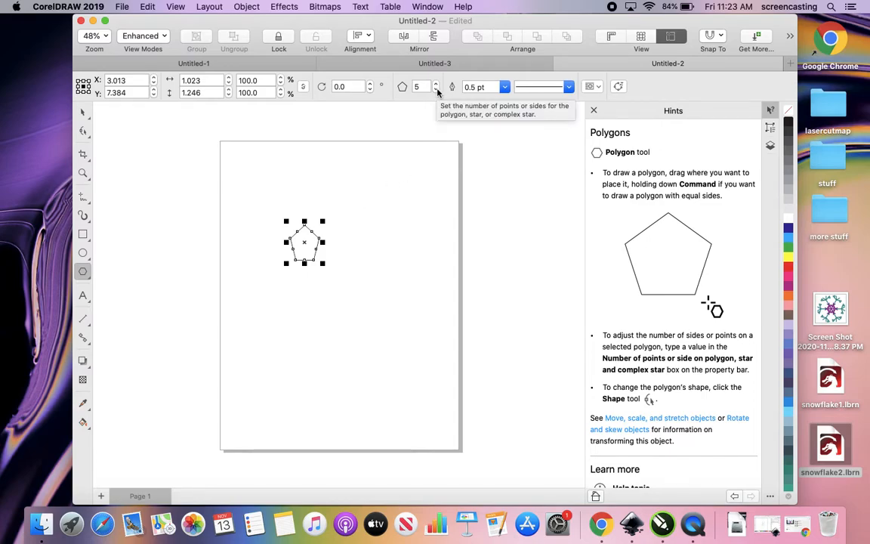
pyautogui.click(435, 91)
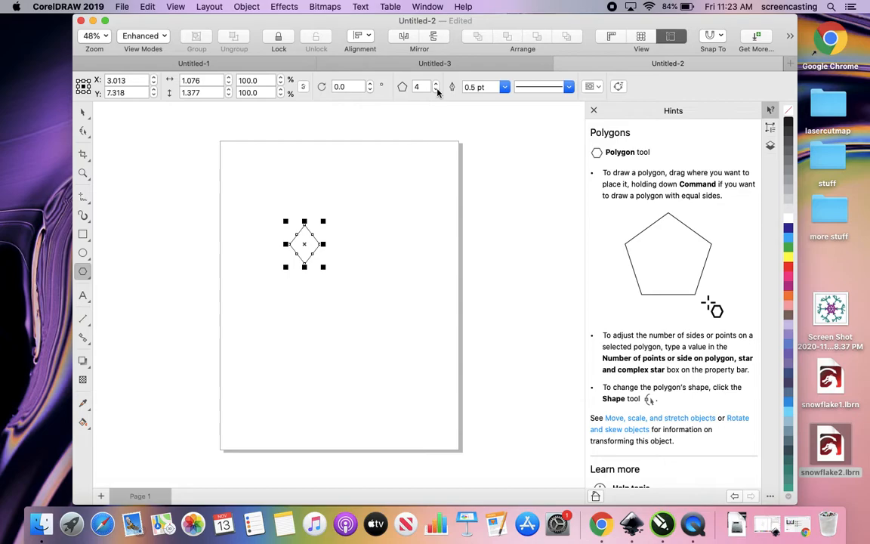
pyautogui.click(417, 86)
pyautogui.write('3')
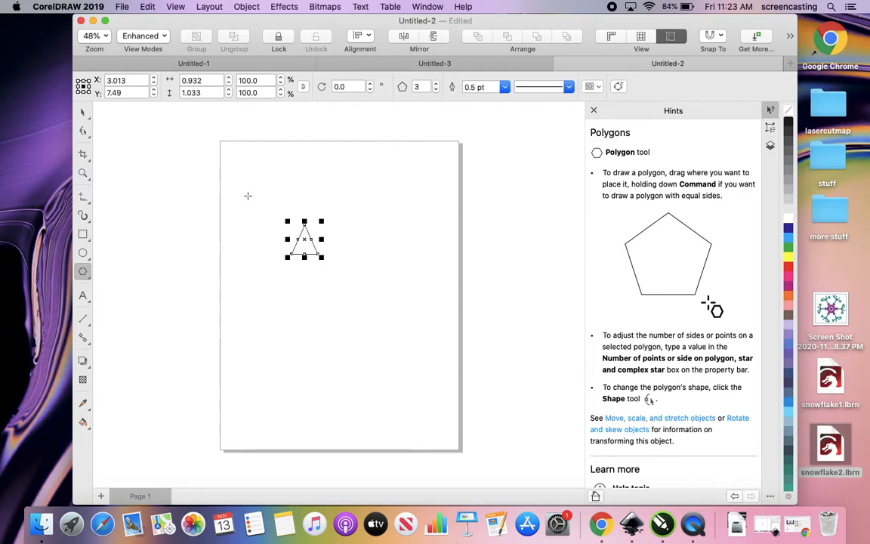
# Step: Select the triangle and begin reshaping its nodes into a jagged outline
pyautogui.click(82, 112)
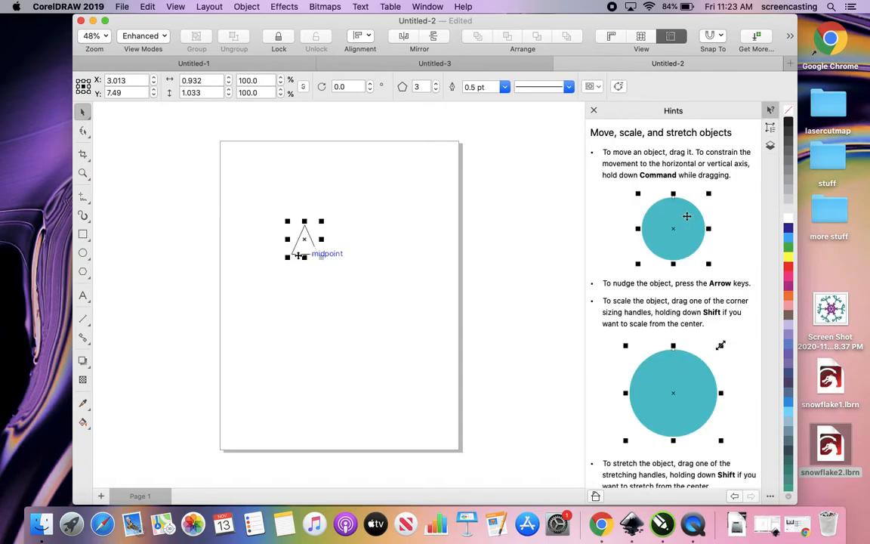
pyautogui.click(305, 238)
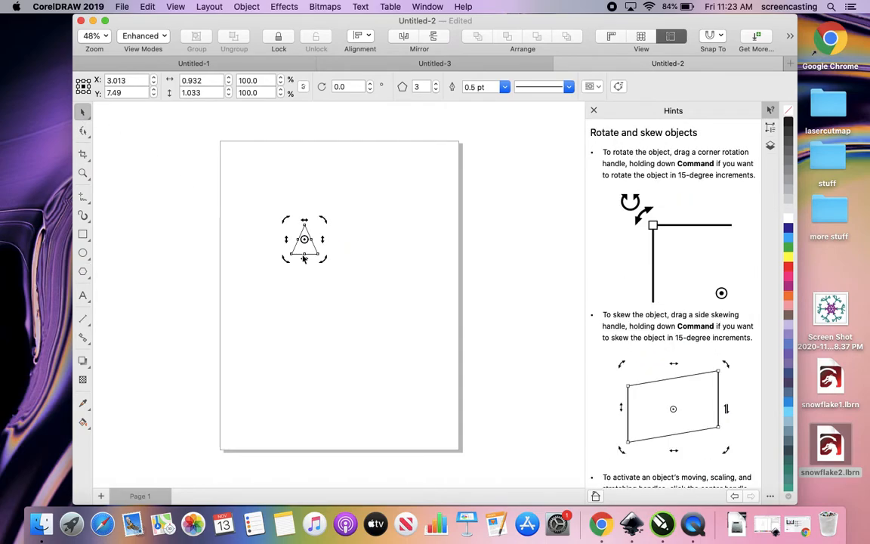
pyautogui.moveTo(305, 241)
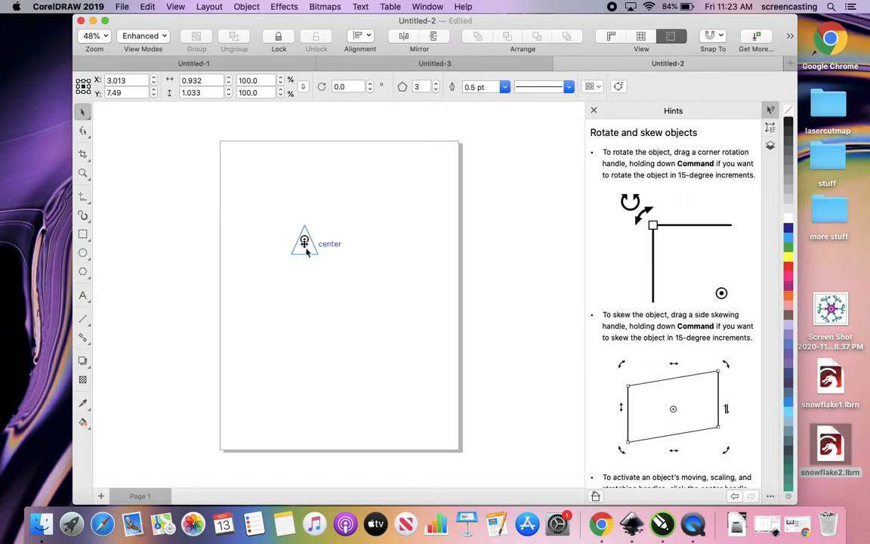
pyautogui.click(306, 240)
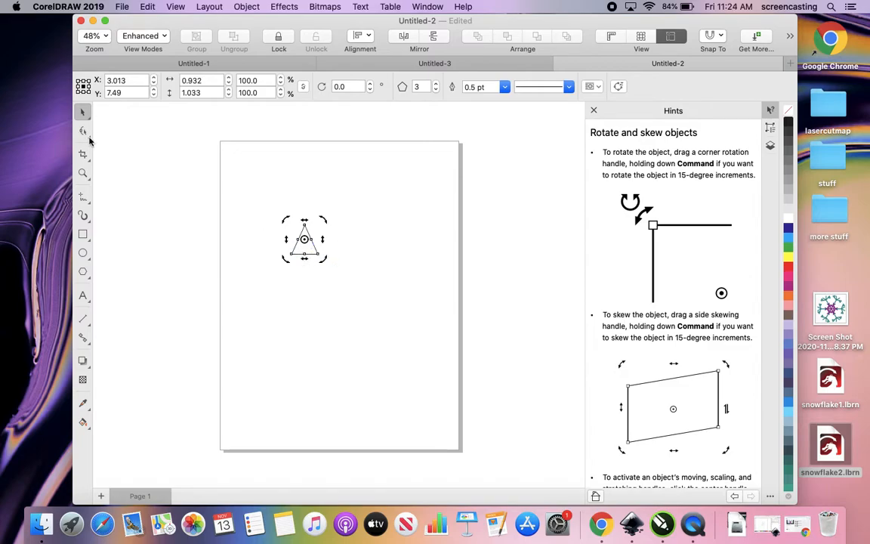
pyautogui.click(82, 130)
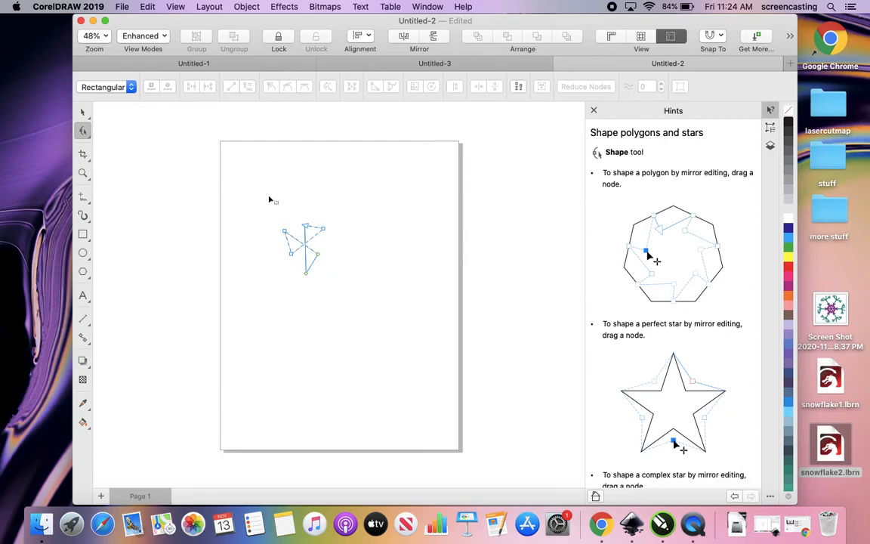
# Step: Remove the jagged triangle, leaving the page blank
pyautogui.click(81, 112)
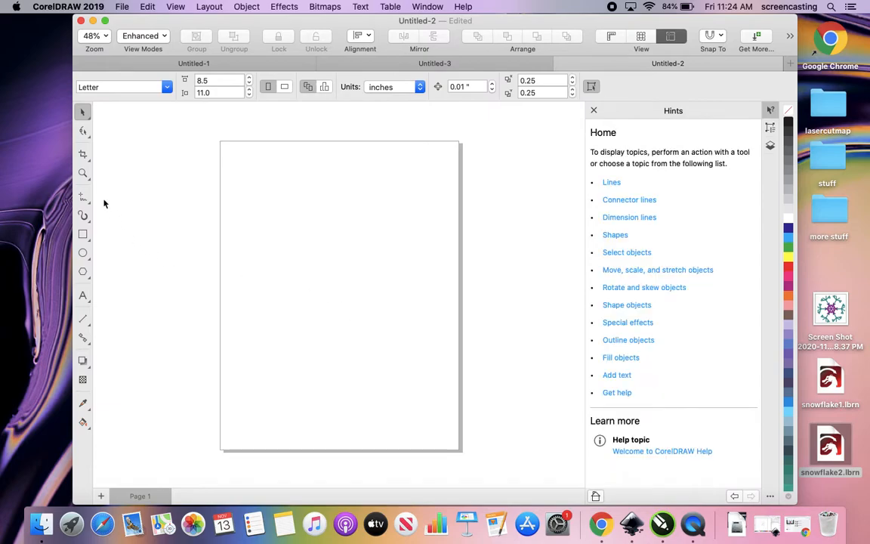
pyautogui.moveTo(85, 133)
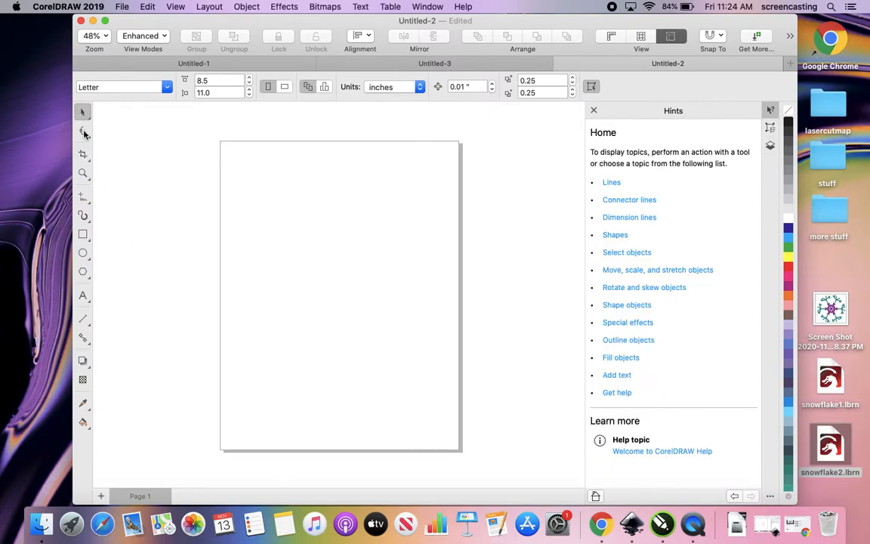
pyautogui.click(82, 133)
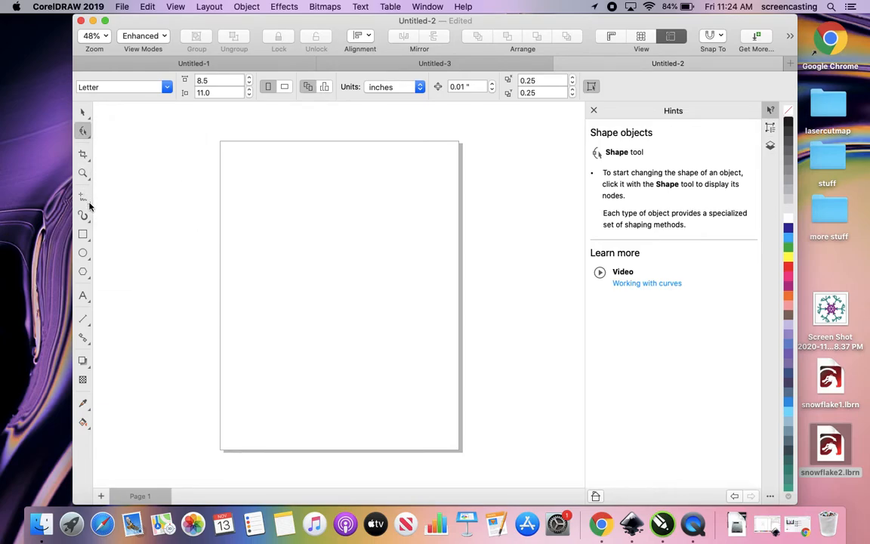
# Step: Draw a small freehand arrowhead outline near the page centre and deselect it
pyautogui.click(83, 196)
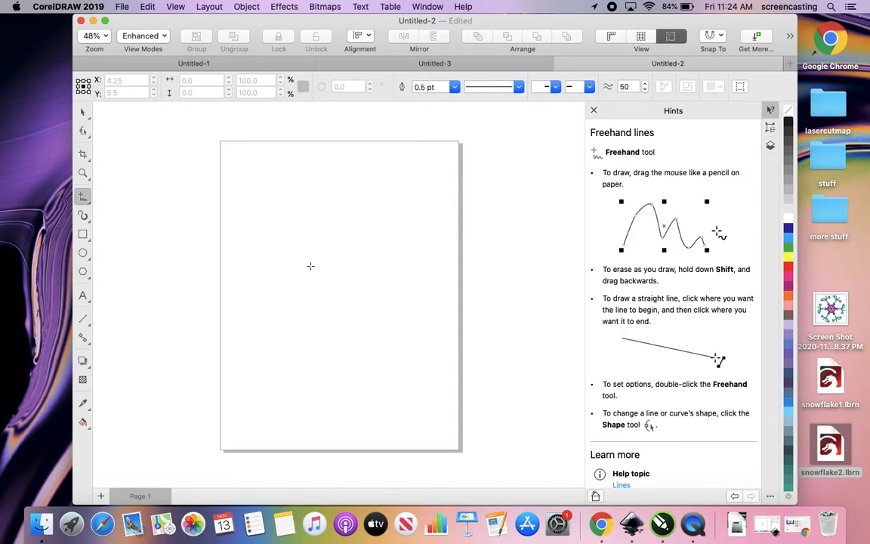
pyautogui.moveTo(316, 266); pyautogui.dragTo(287, 307)
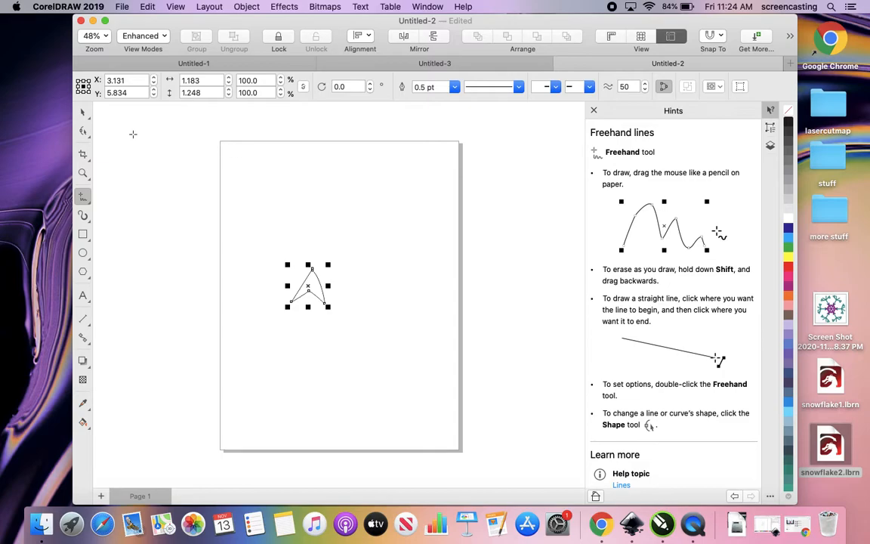
pyautogui.click(82, 111)
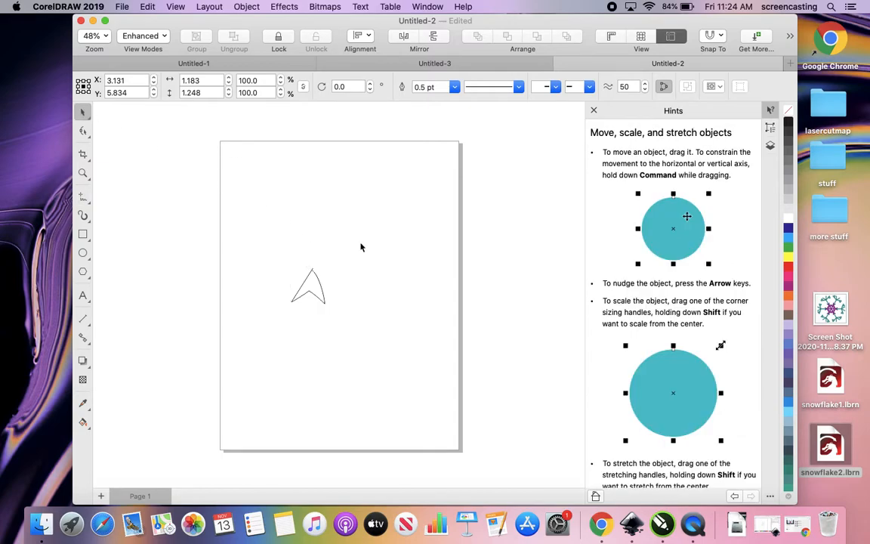
pyautogui.click(308, 290)
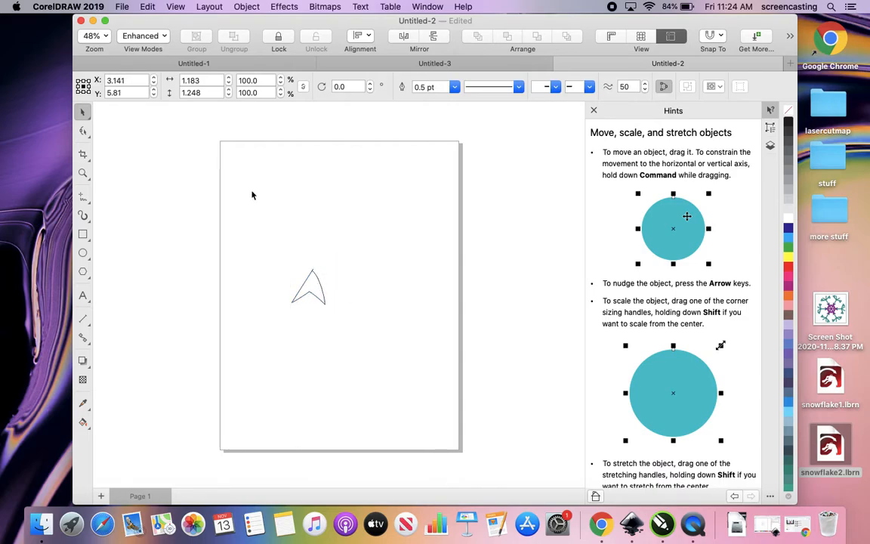
pyautogui.click(84, 271)
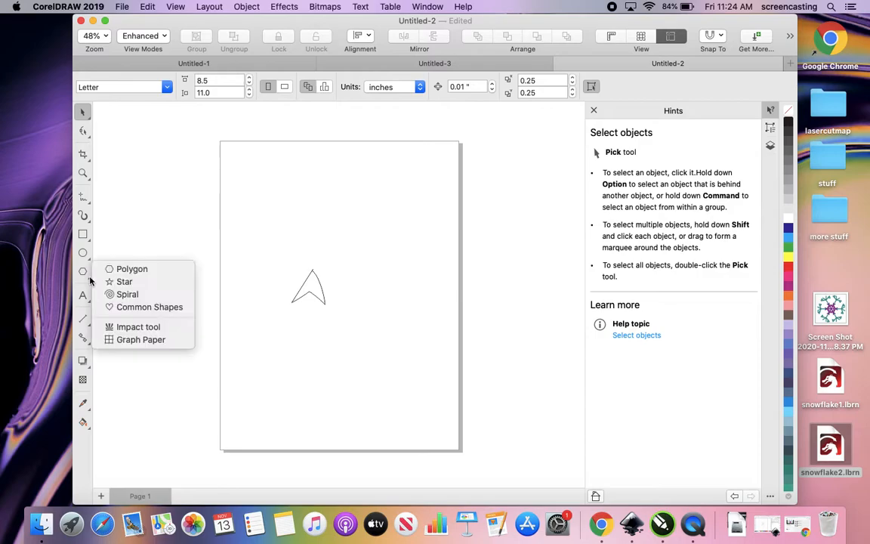
# Step: Draw a four-sided diamond overlapping the arrowhead's tip
pyautogui.click(131, 269)
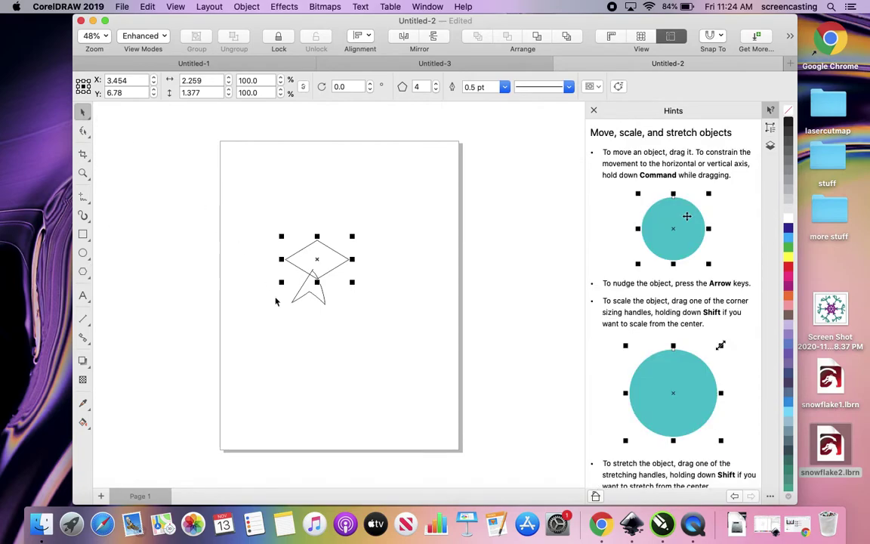
pyautogui.click(83, 272)
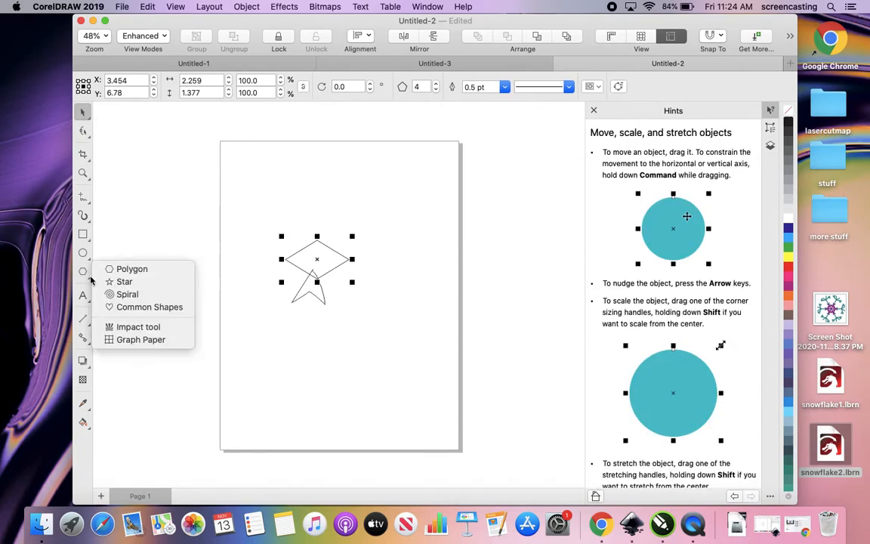
# Step: Draw a lightning-bolt common shape, rotate it 180° and place it as a spike on the diamond's top
pyautogui.click(148, 307)
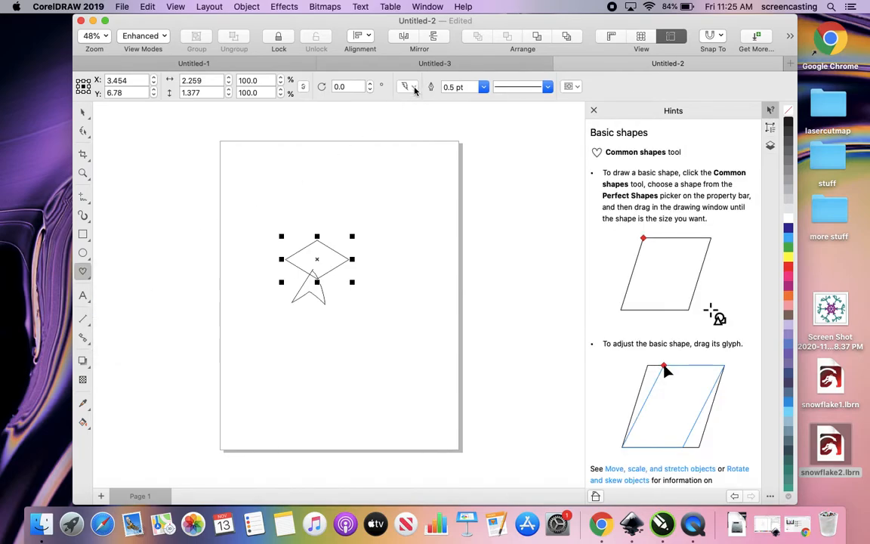
pyautogui.click(406, 86)
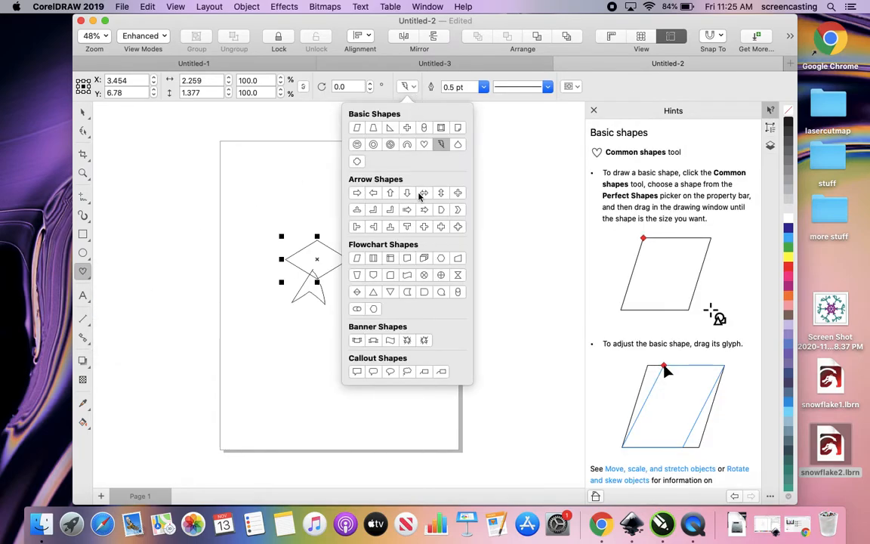
pyautogui.moveTo(416, 278)
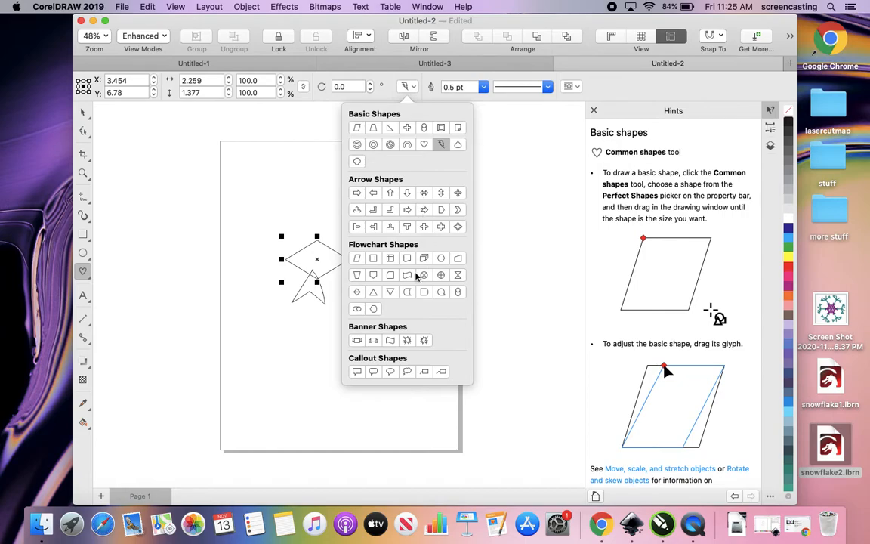
pyautogui.moveTo(408, 160)
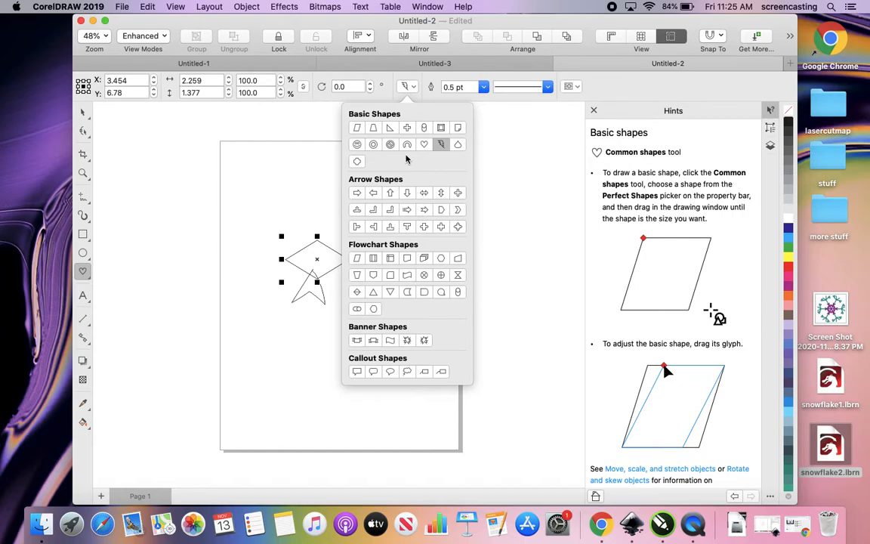
pyautogui.moveTo(302, 175)
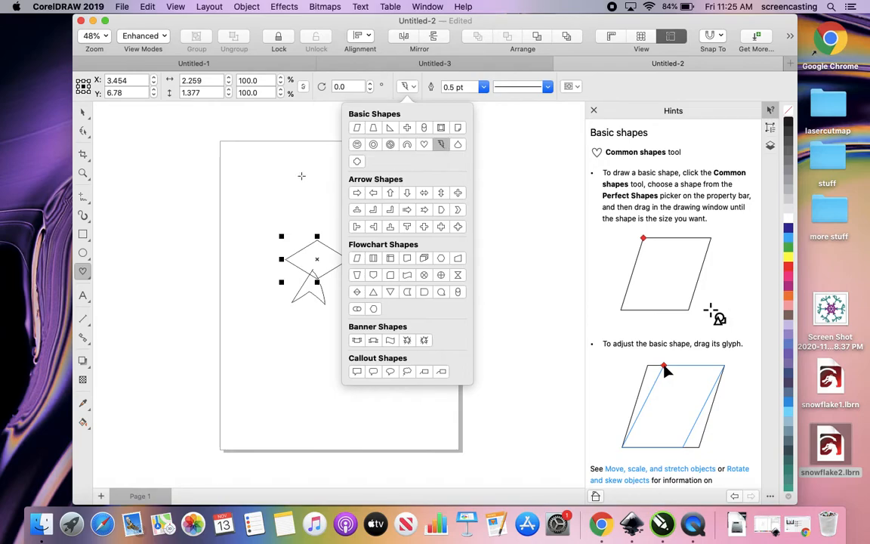
pyautogui.click(368, 199)
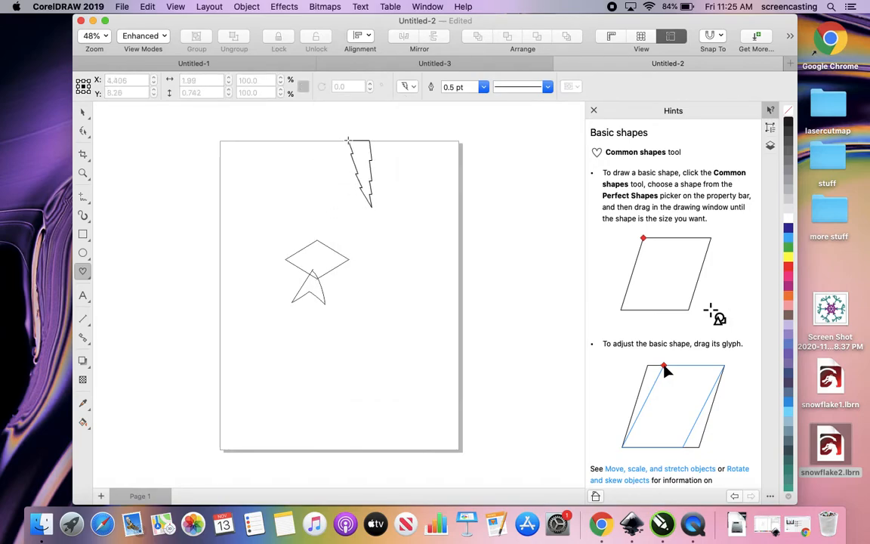
pyautogui.click(360, 173)
pyautogui.write('180')
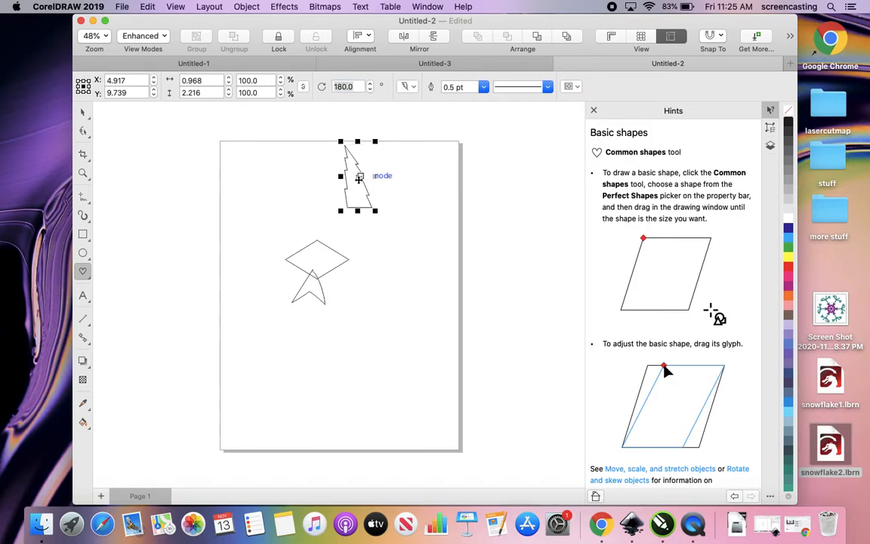
pyautogui.moveTo(360, 178); pyautogui.dragTo(317, 219)
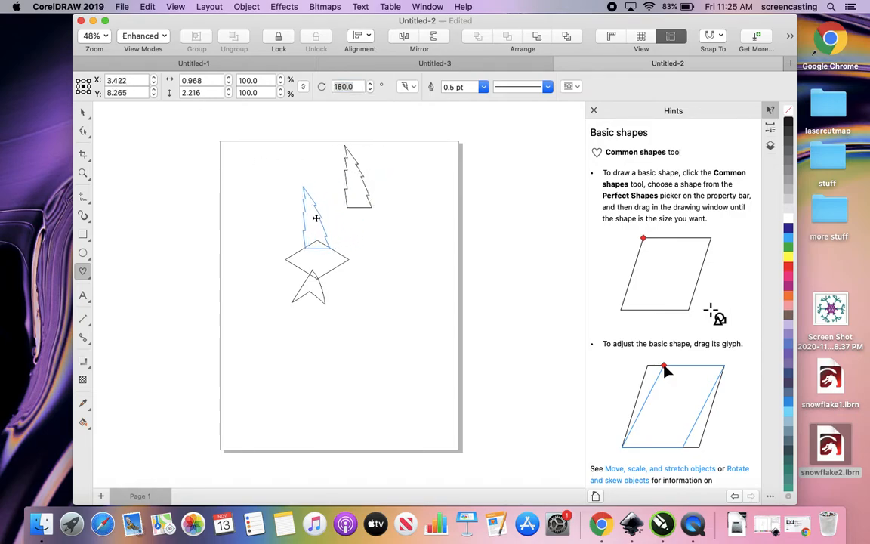
pyautogui.click(316, 218)
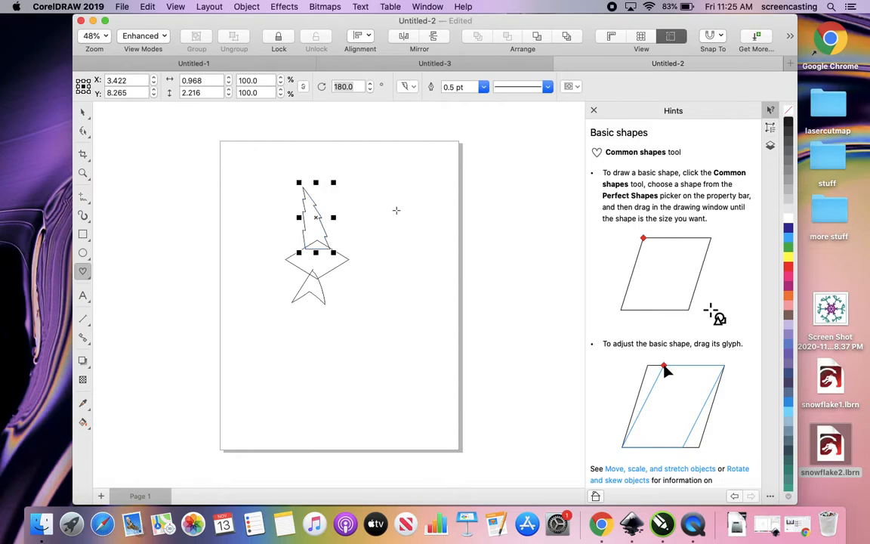
pyautogui.moveTo(371, 143)
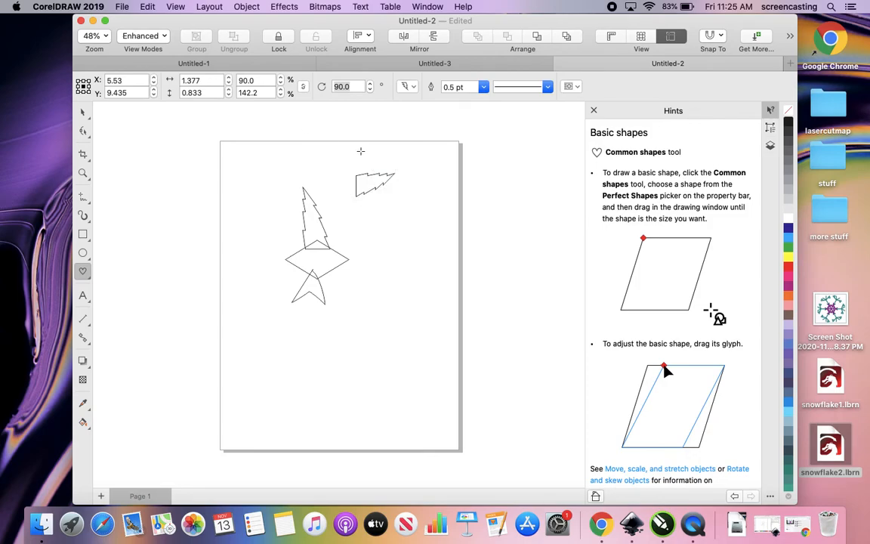
# Step: Rotate the second bolt to 270° and lay it as a crossbar across the spike
pyautogui.click(374, 185)
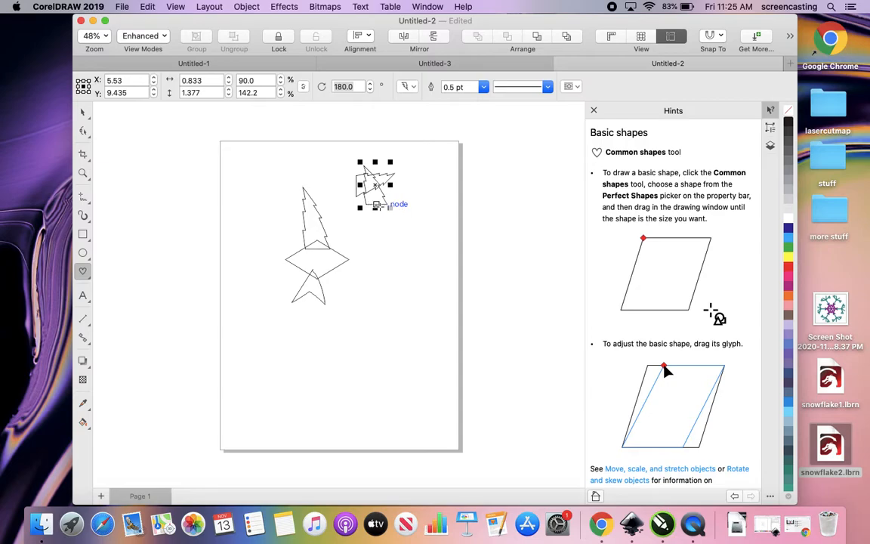
pyautogui.click(345, 86)
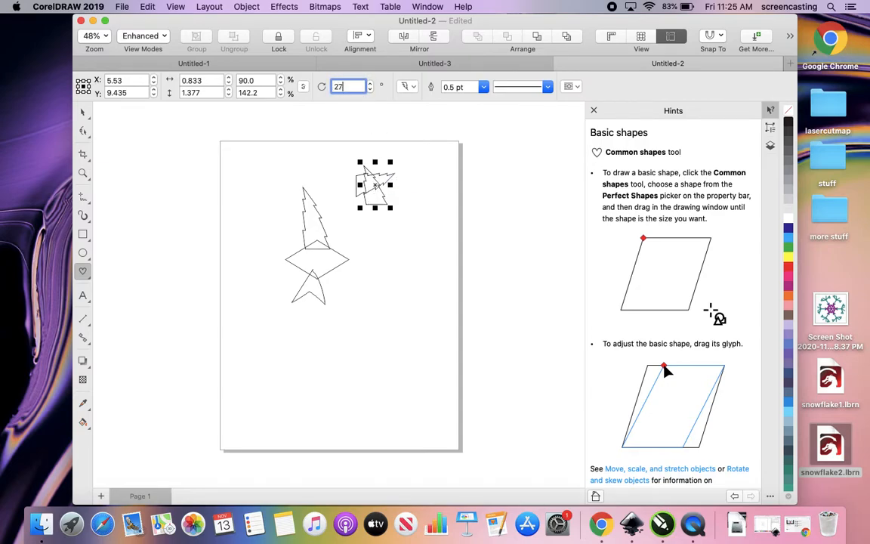
pyautogui.write('270.0')
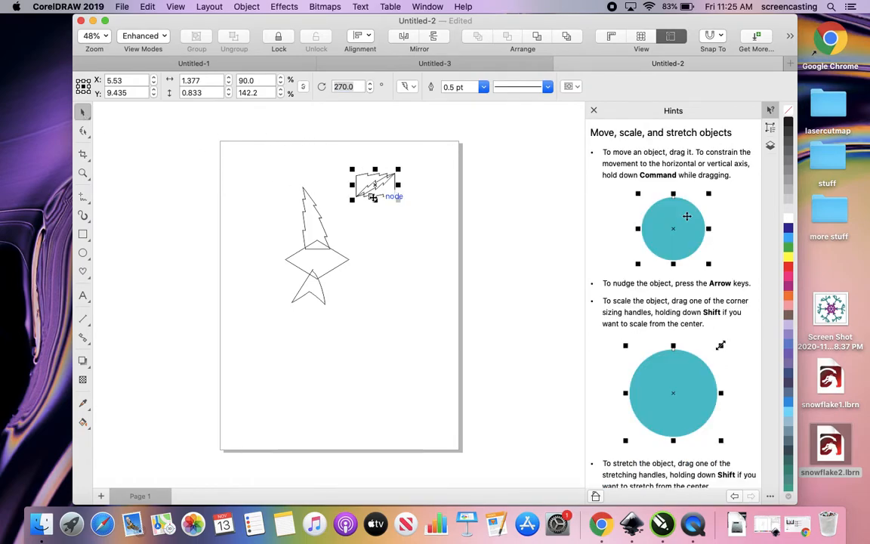
pyautogui.moveTo(374, 184); pyautogui.dragTo(286, 196)
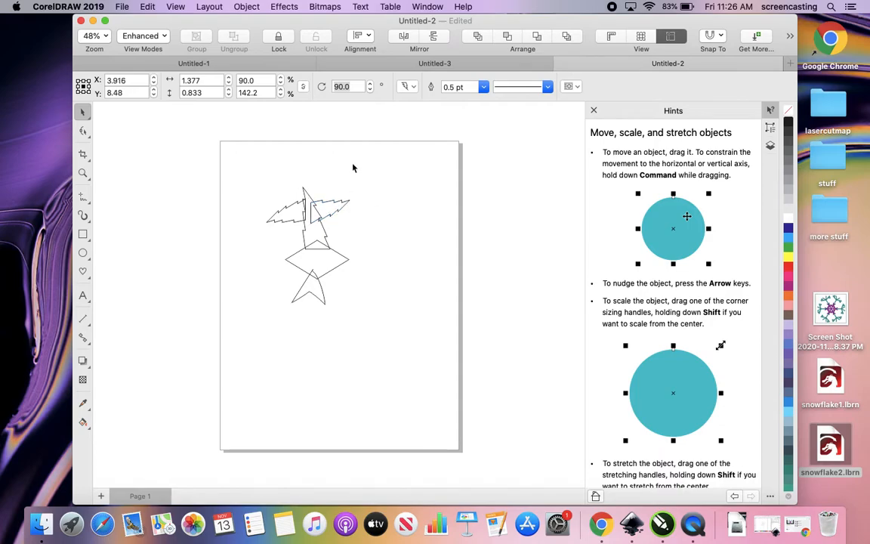
pyautogui.click(323, 159)
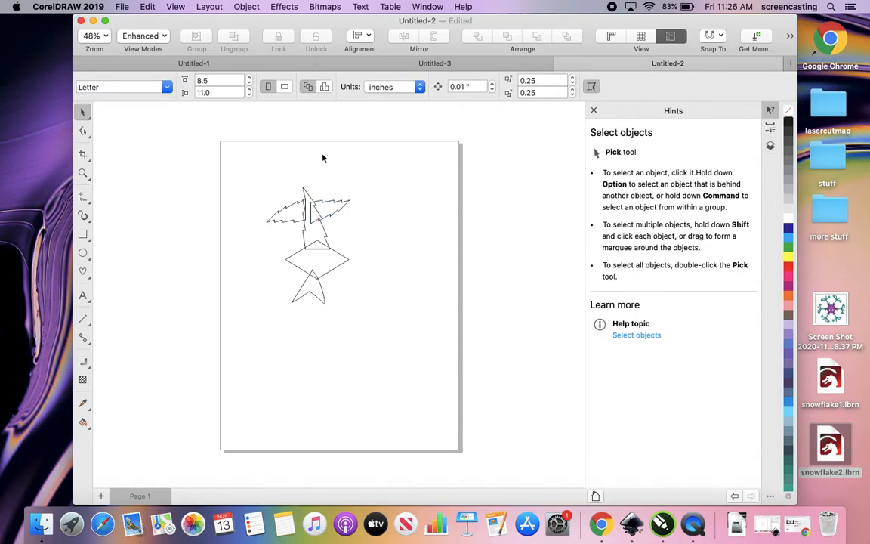
pyautogui.moveTo(254, 175)
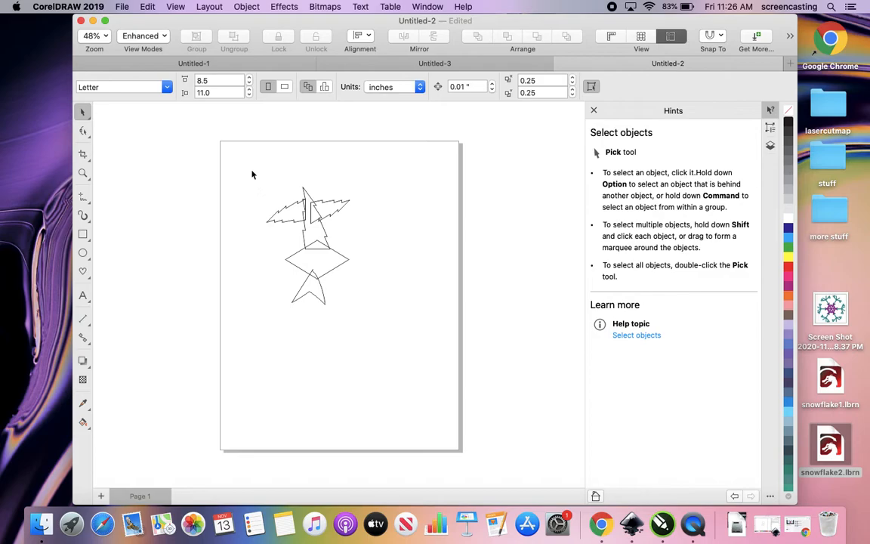
# Step: Weld the arrowhead, diamond and both bolts into one jagged branch outline
pyautogui.click(310, 241)
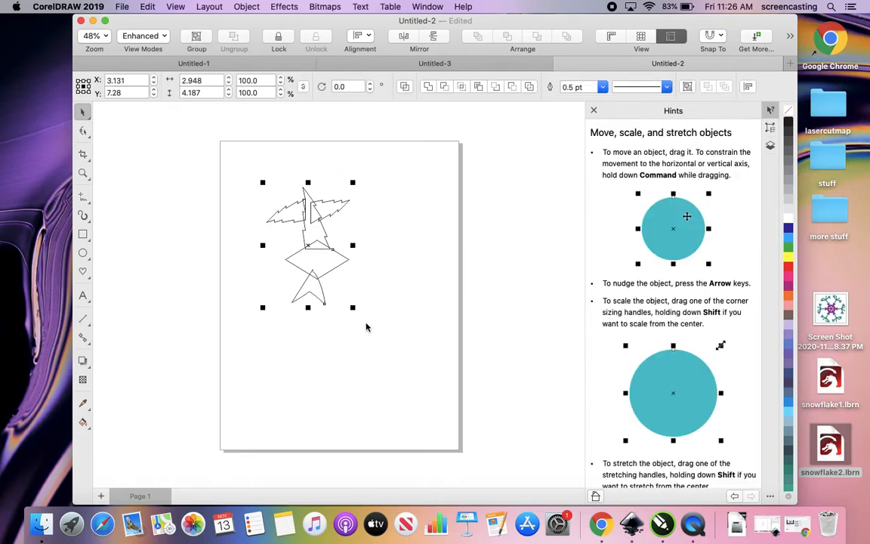
pyautogui.moveTo(390, 272)
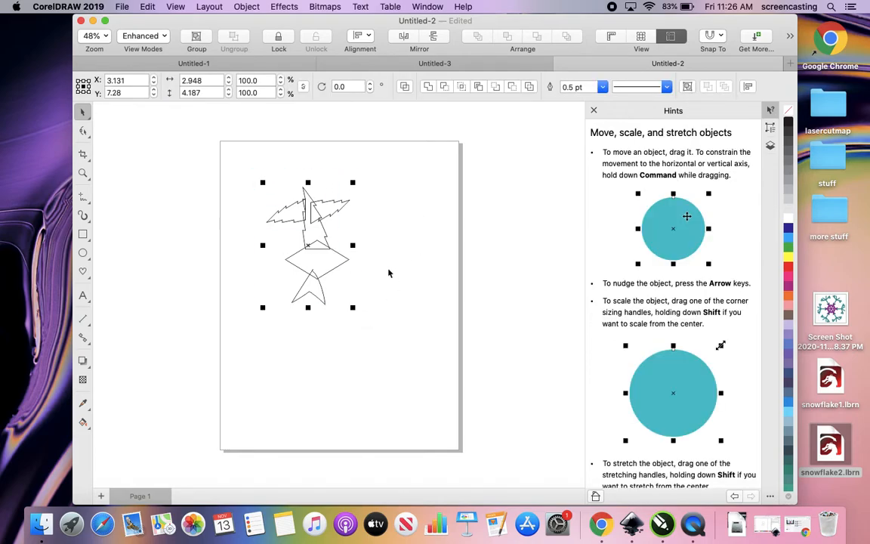
pyautogui.moveTo(343, 302)
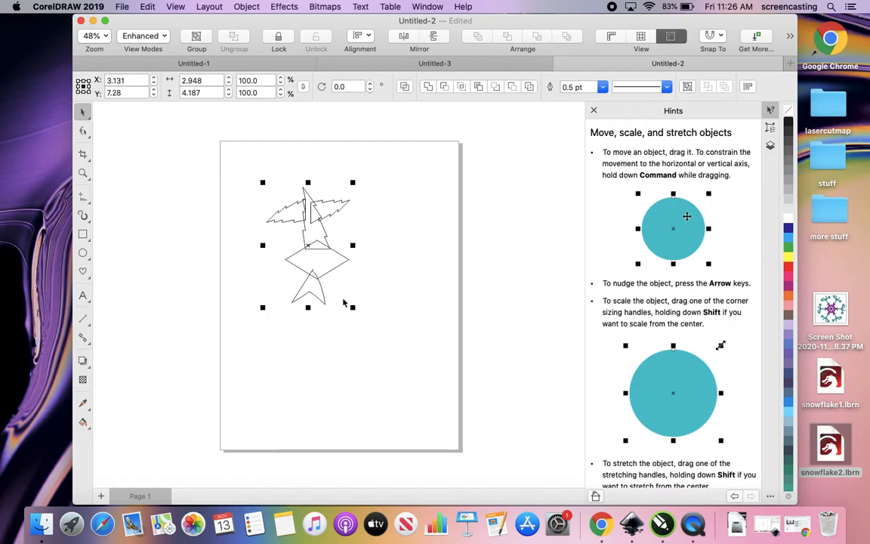
pyautogui.moveTo(311, 269)
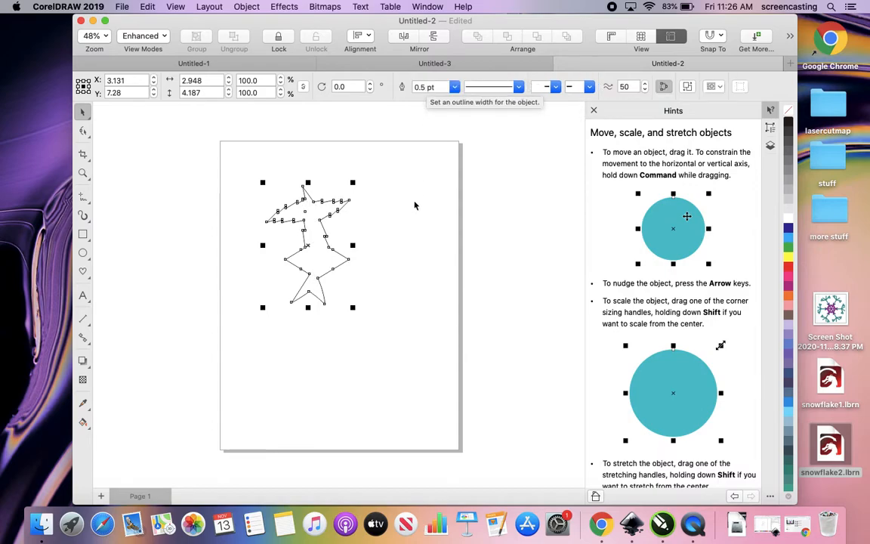
pyautogui.click(406, 174)
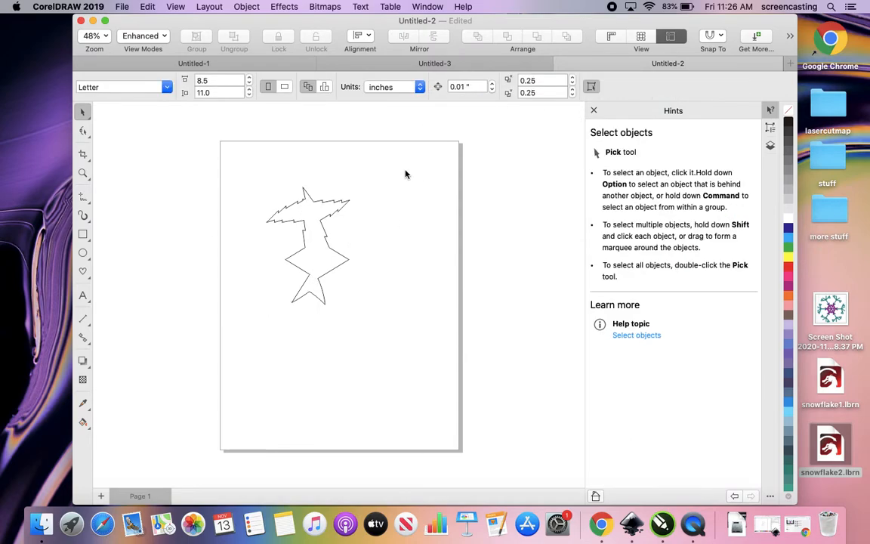
pyautogui.moveTo(405, 293)
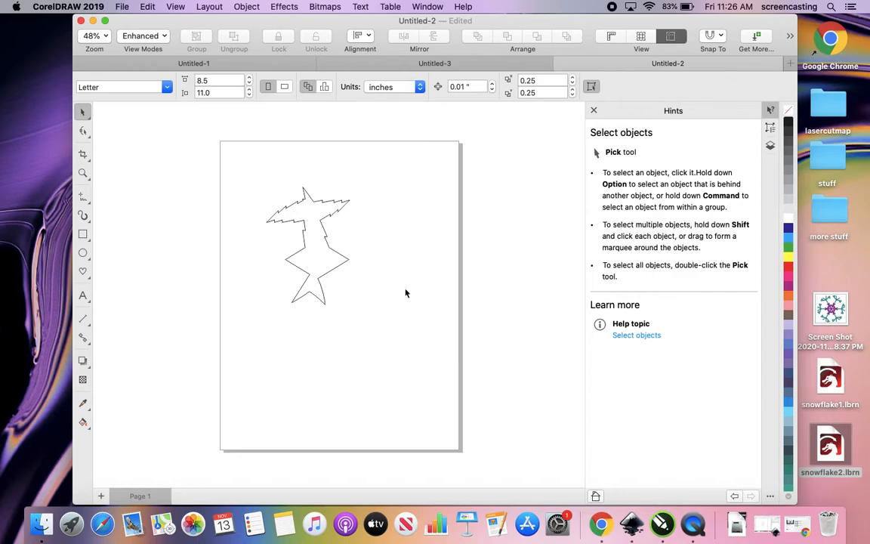
pyautogui.moveTo(411, 284)
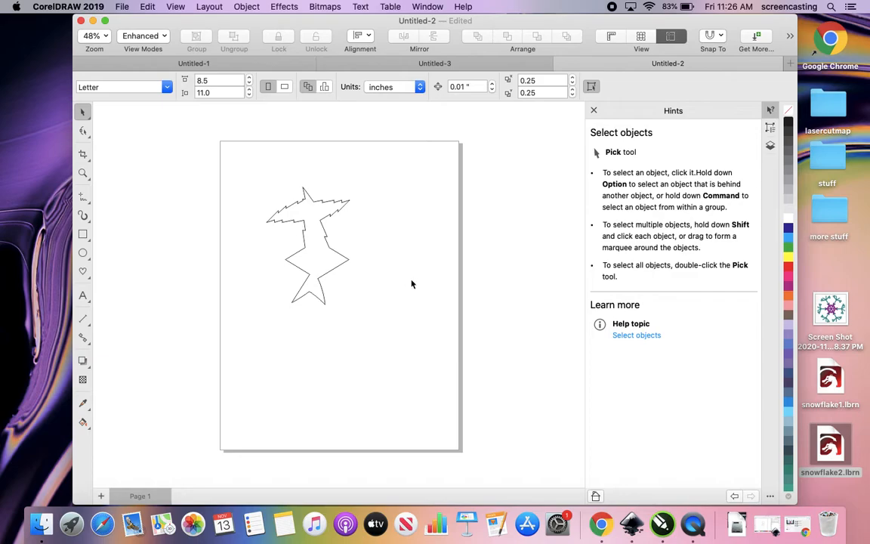
pyautogui.moveTo(317, 154)
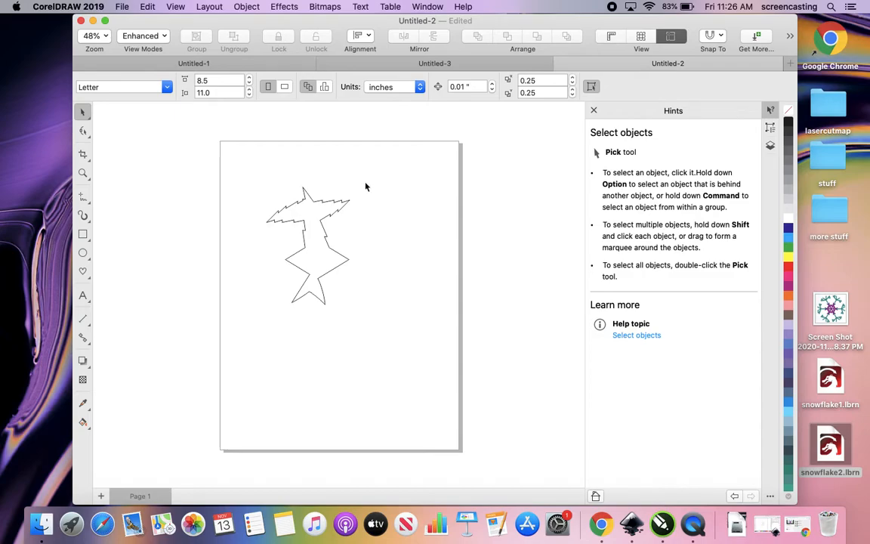
pyautogui.moveTo(290, 196)
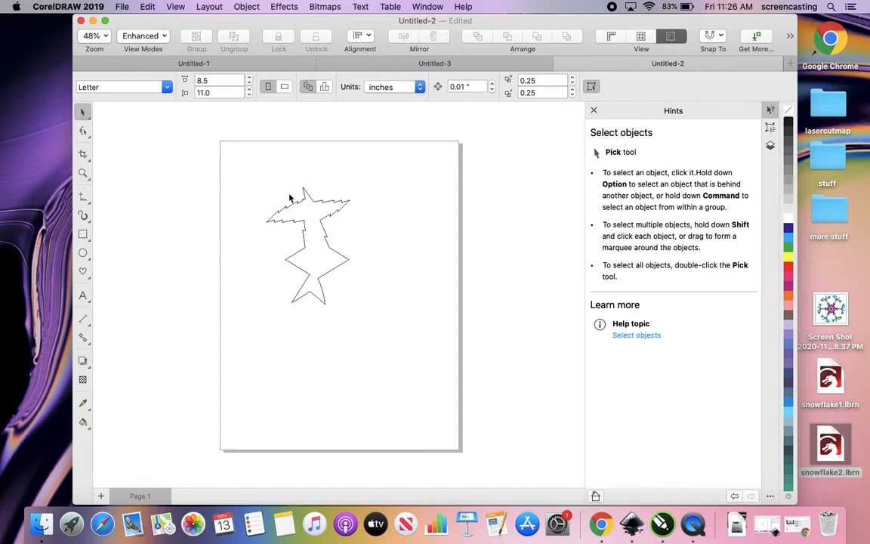
pyautogui.click(308, 244)
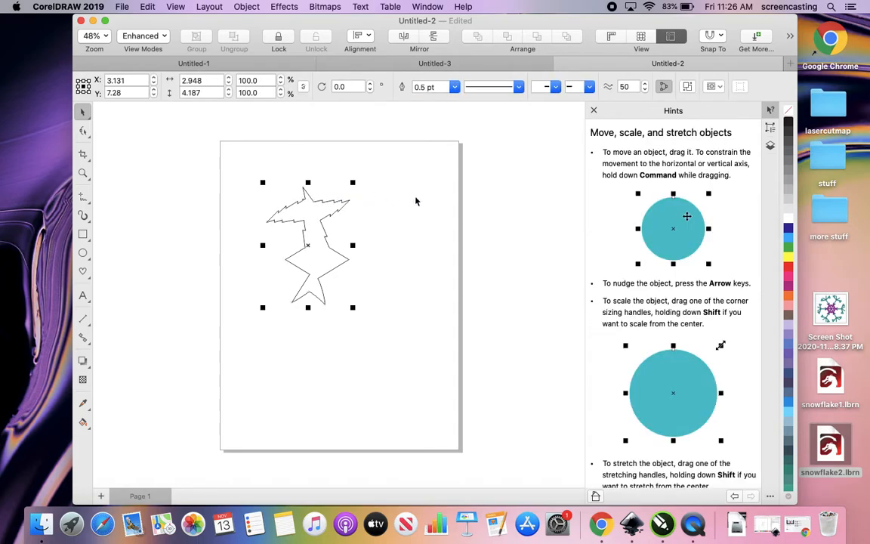
pyautogui.moveTo(430, 188)
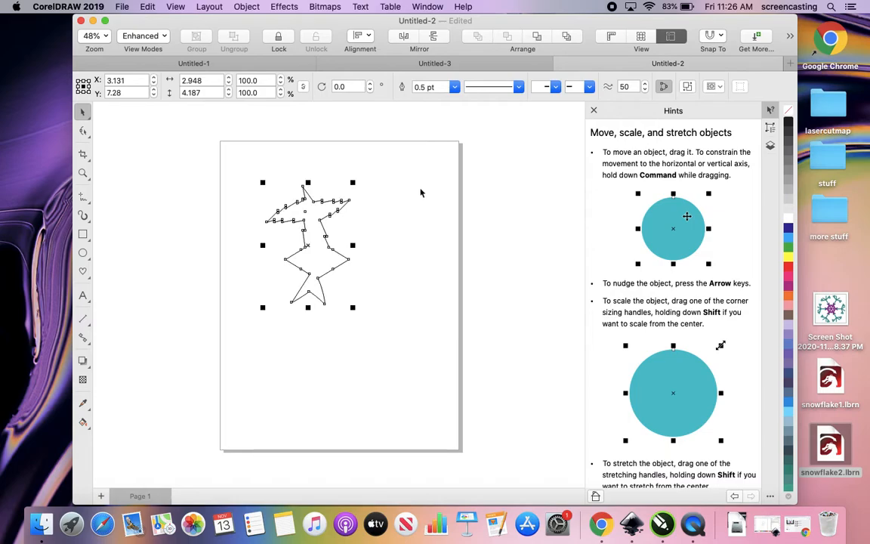
pyautogui.moveTo(414, 213)
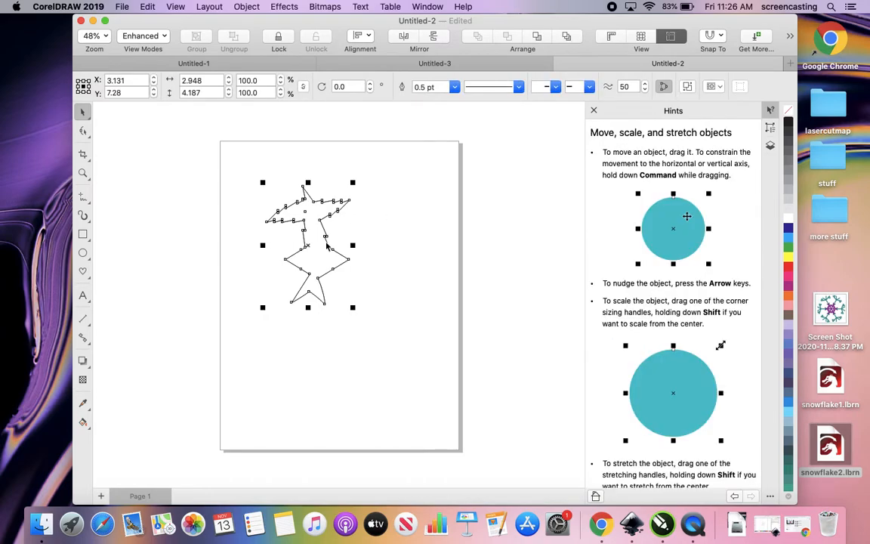
# Step: Duplicate the branch rotated 60° around a pivot at its lower right
pyautogui.click(308, 245)
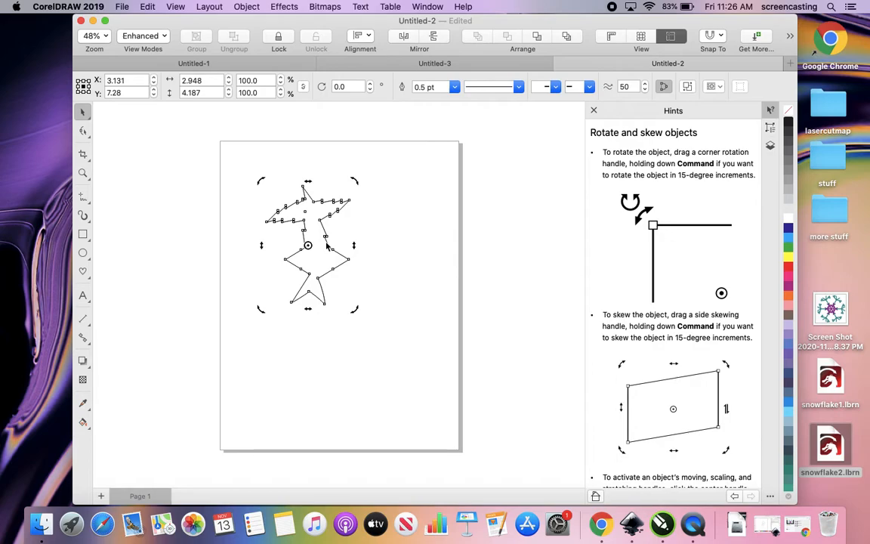
pyautogui.moveTo(308, 245)
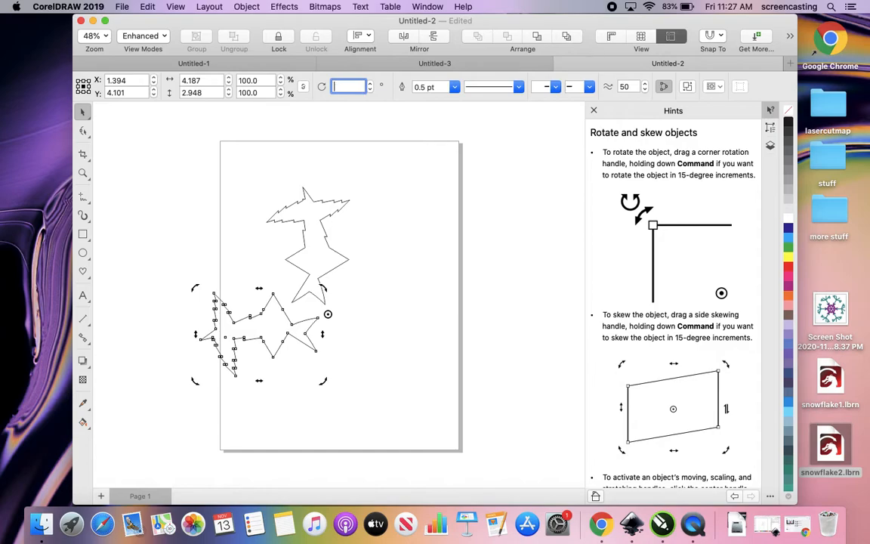
pyautogui.write('60.0')
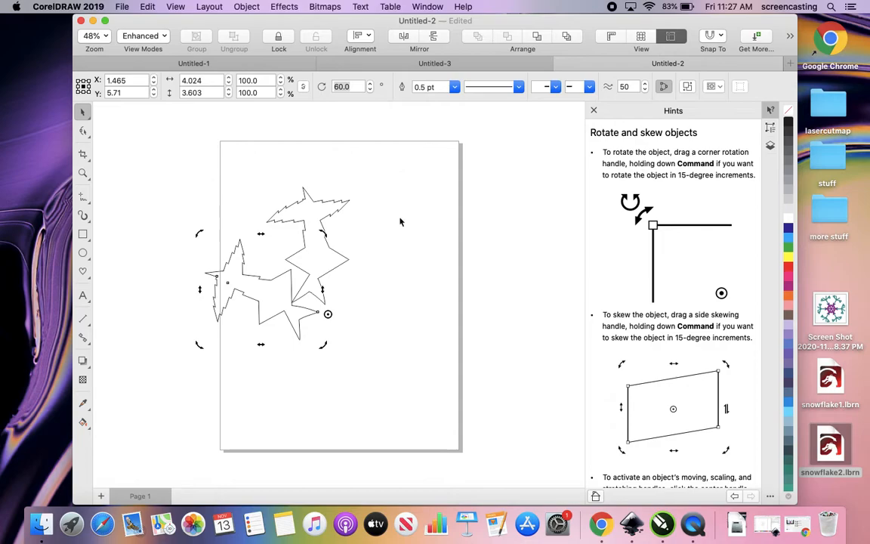
pyautogui.moveTo(423, 196)
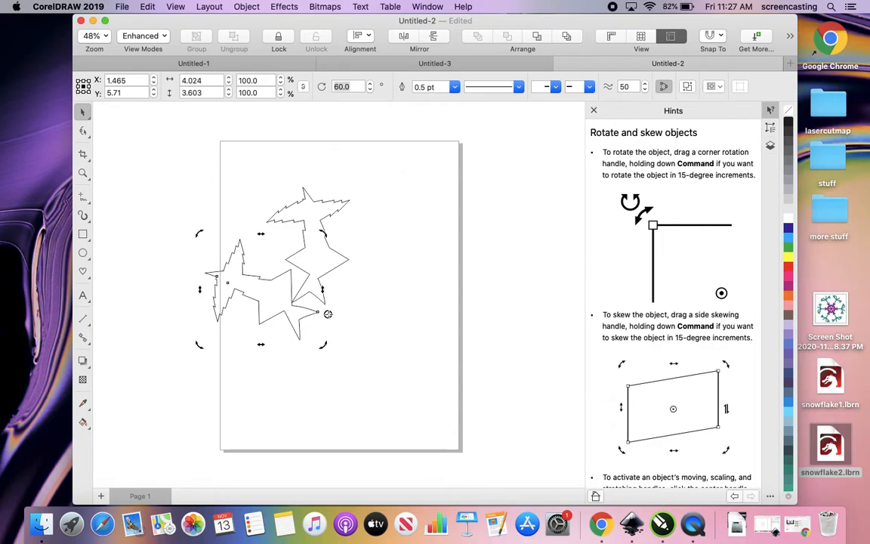
pyautogui.moveTo(317, 311)
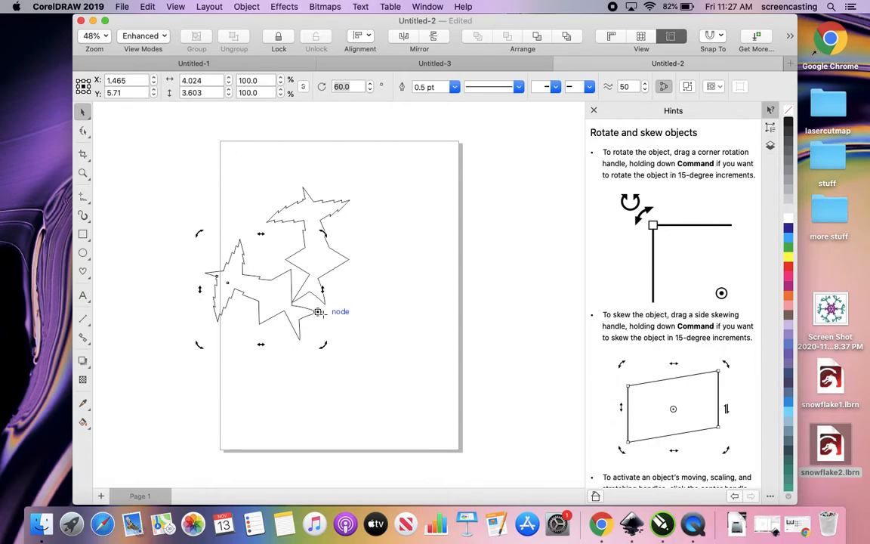
pyautogui.moveTo(356, 316)
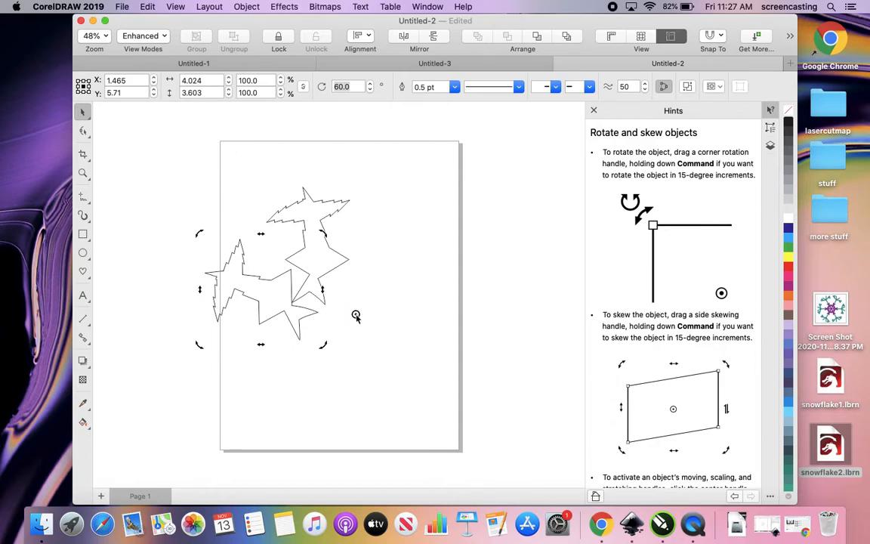
pyautogui.moveTo(329, 316)
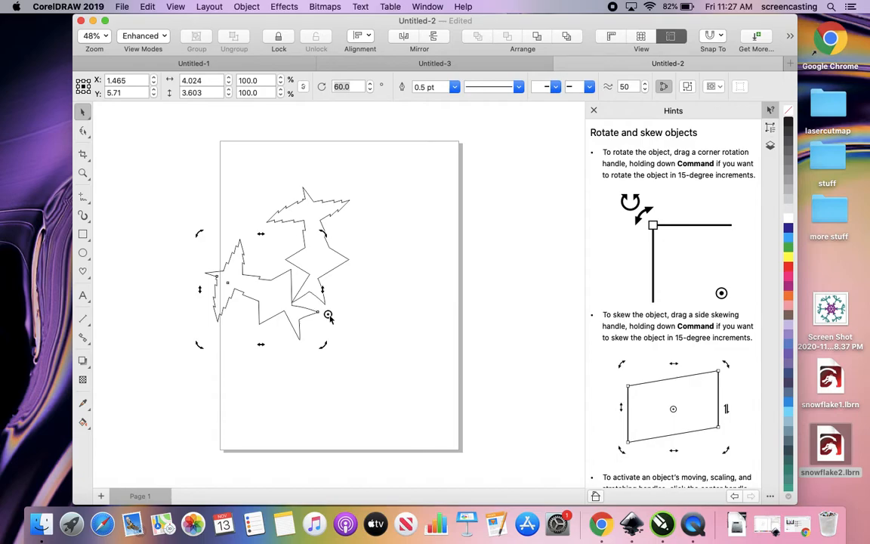
pyautogui.moveTo(390, 218)
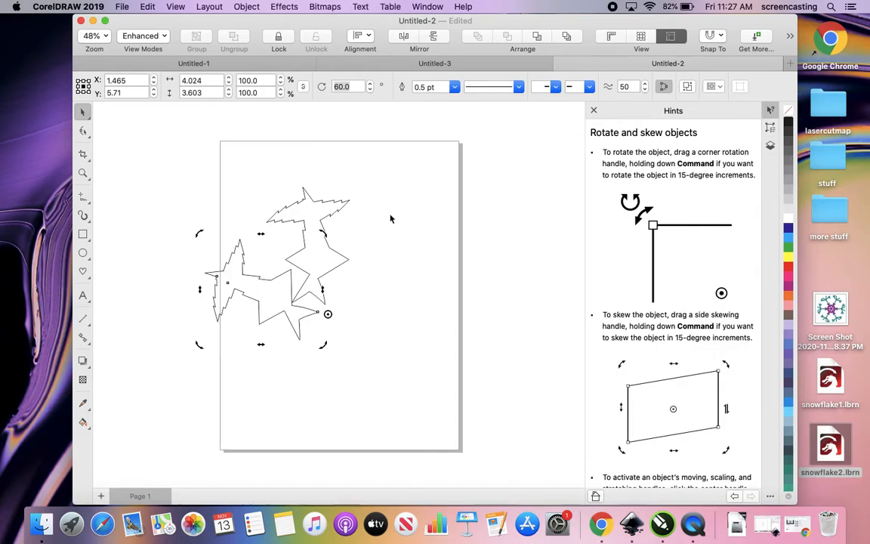
pyautogui.click(401, 220)
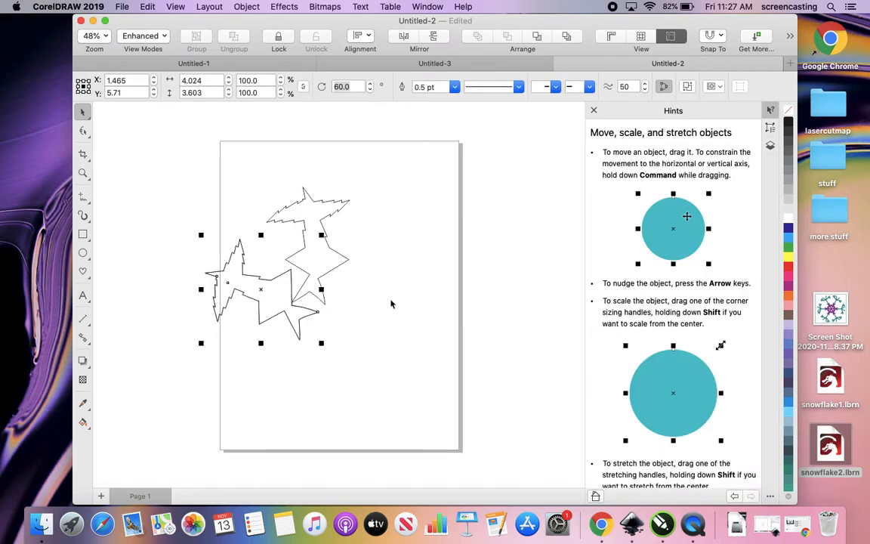
pyautogui.moveTo(414, 287)
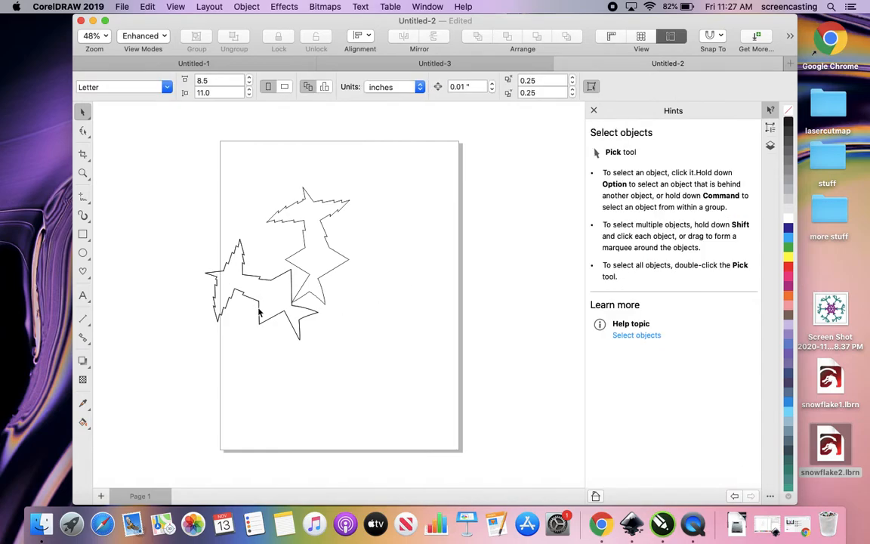
# Step: Rotate-duplicate the branch copies at 120°, 180° and 240° around the shared pivot
pyautogui.click(260, 290)
pyautogui.write('120')
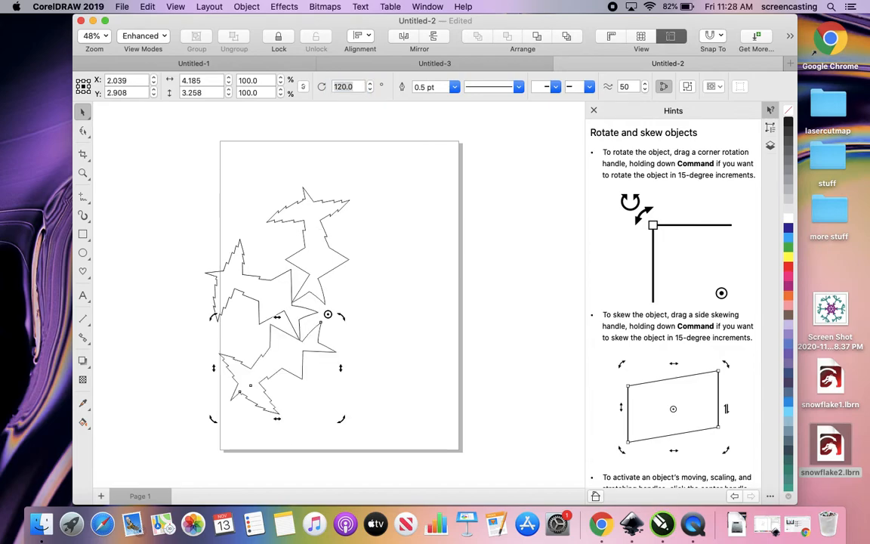
pyautogui.click(363, 370)
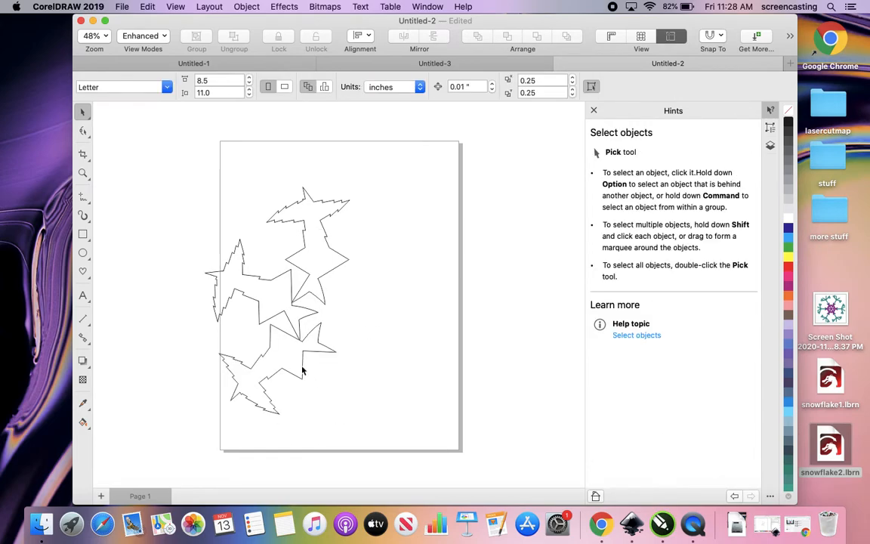
pyautogui.click(278, 368)
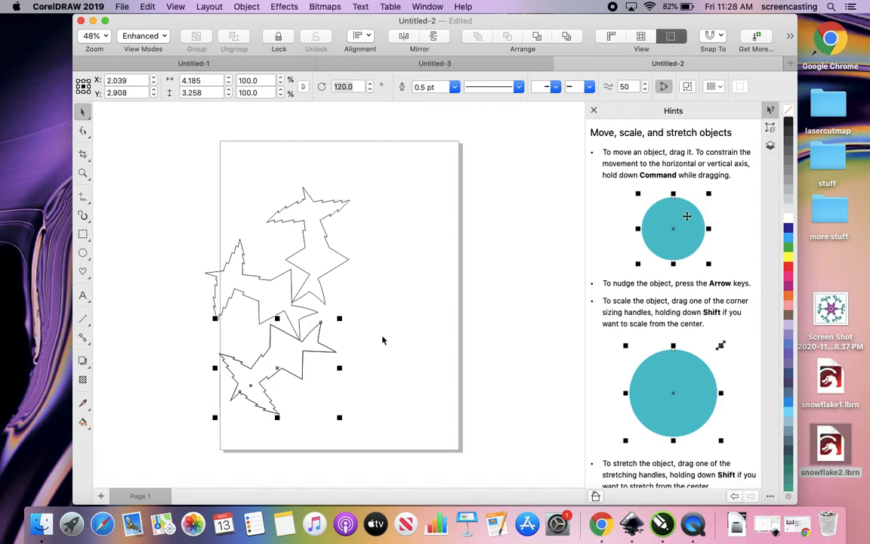
pyautogui.moveTo(382, 330)
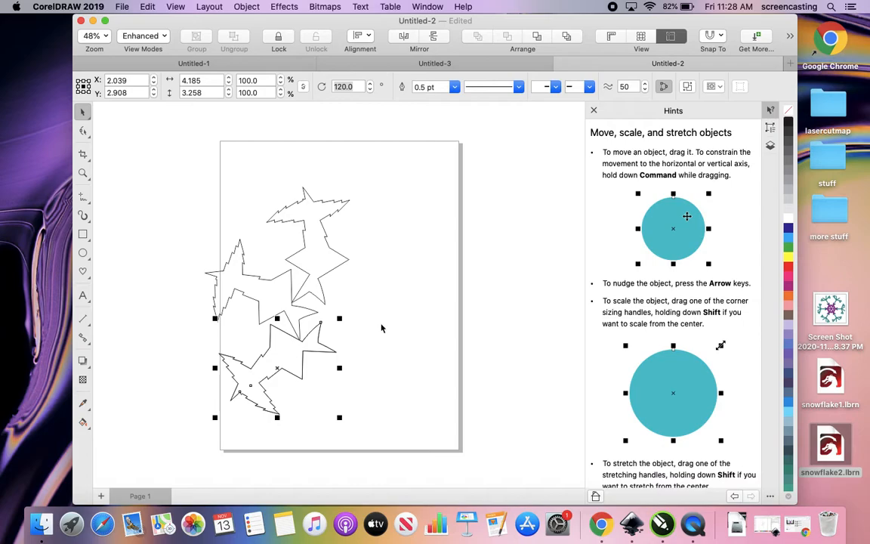
pyautogui.click(381, 328)
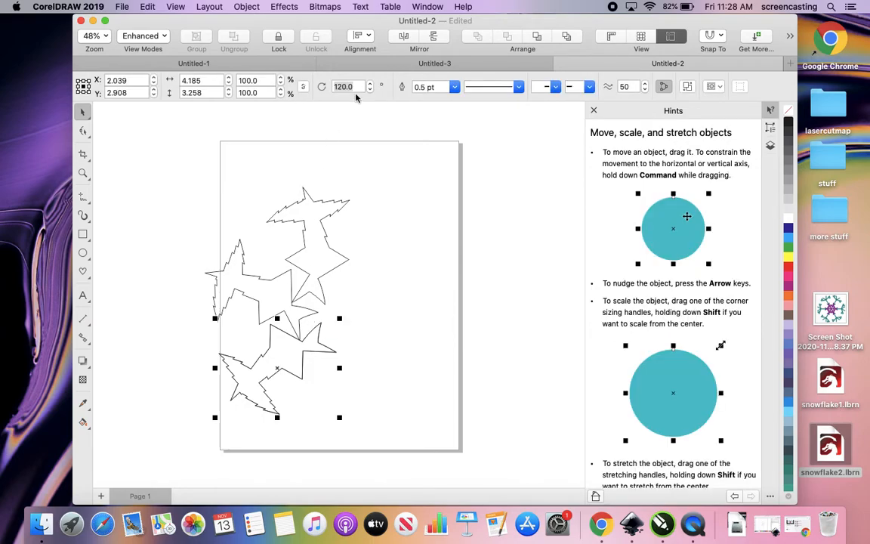
pyautogui.moveTo(308, 350)
pyautogui.write('180')
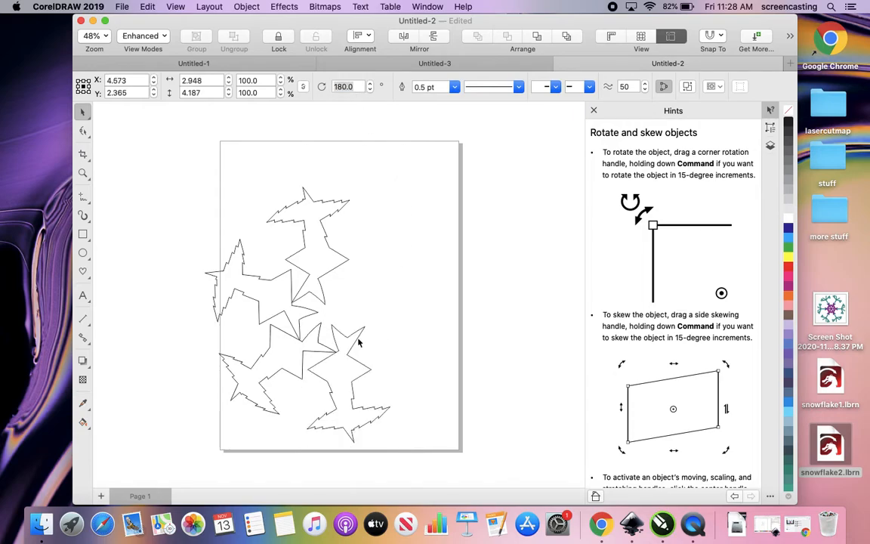
pyautogui.click(348, 383)
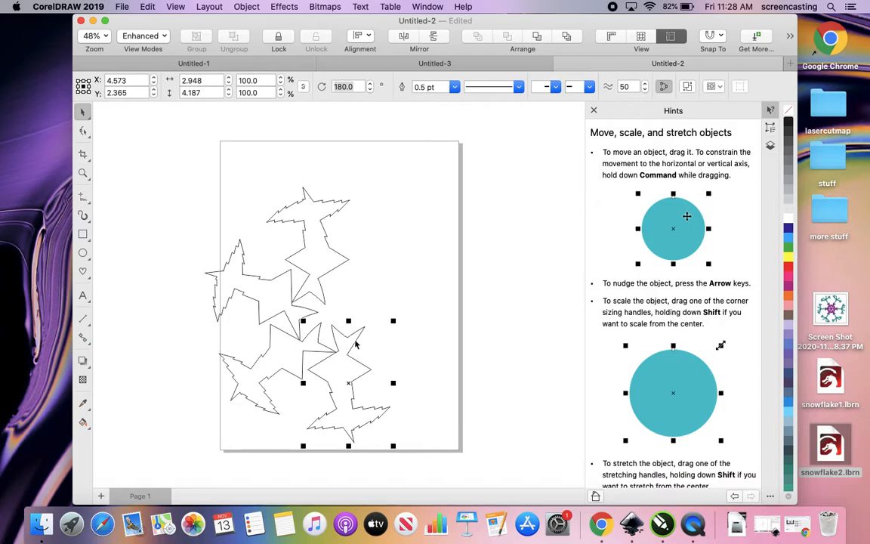
pyautogui.click(420, 256)
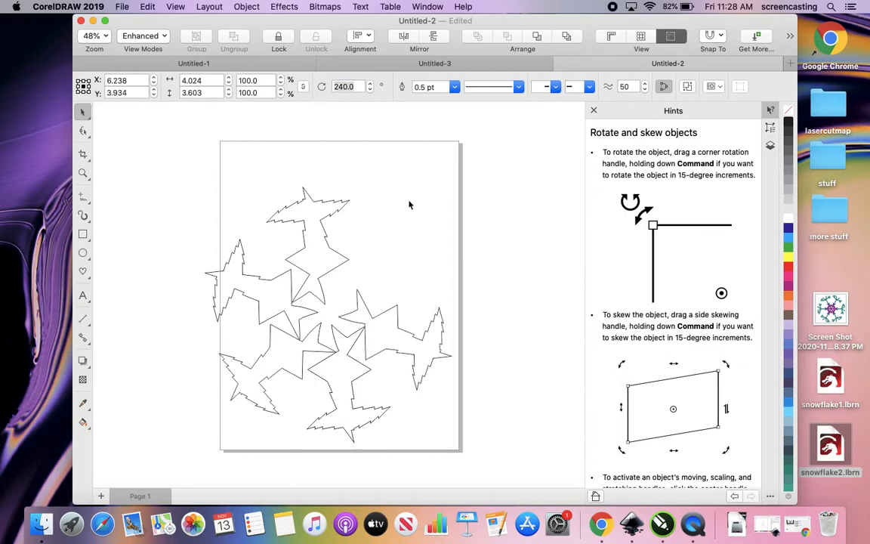
# Step: Rotate-duplicate the fifth copy at 300° to add the sixth branch
pyautogui.click(393, 311)
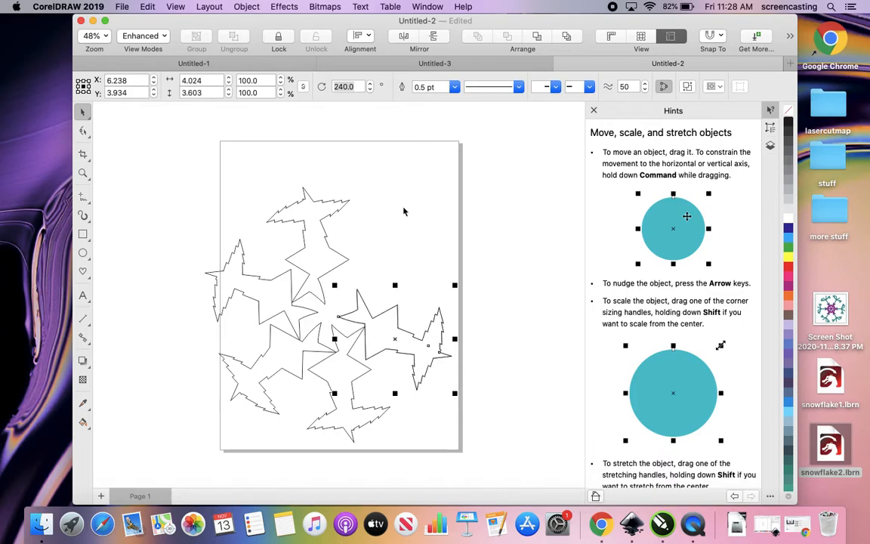
pyautogui.moveTo(385, 316)
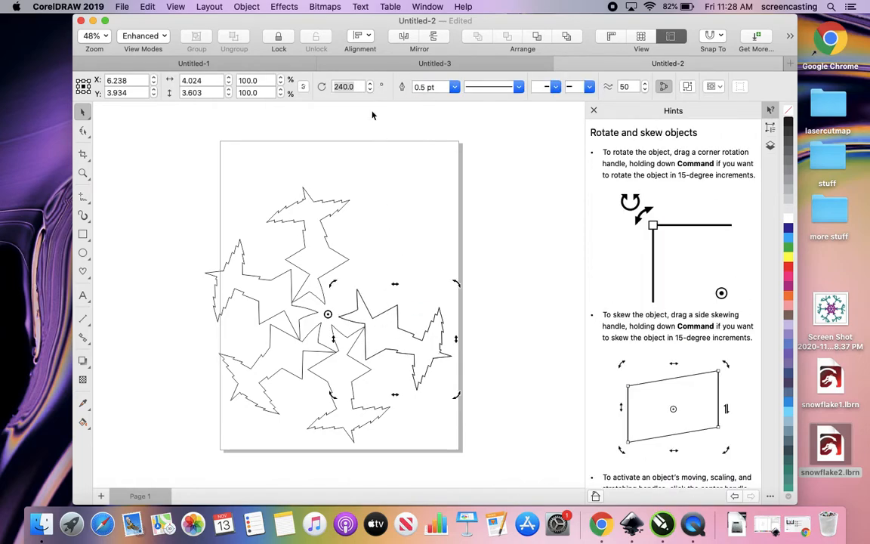
pyautogui.tripleClick(345, 86)
pyautogui.write('300')
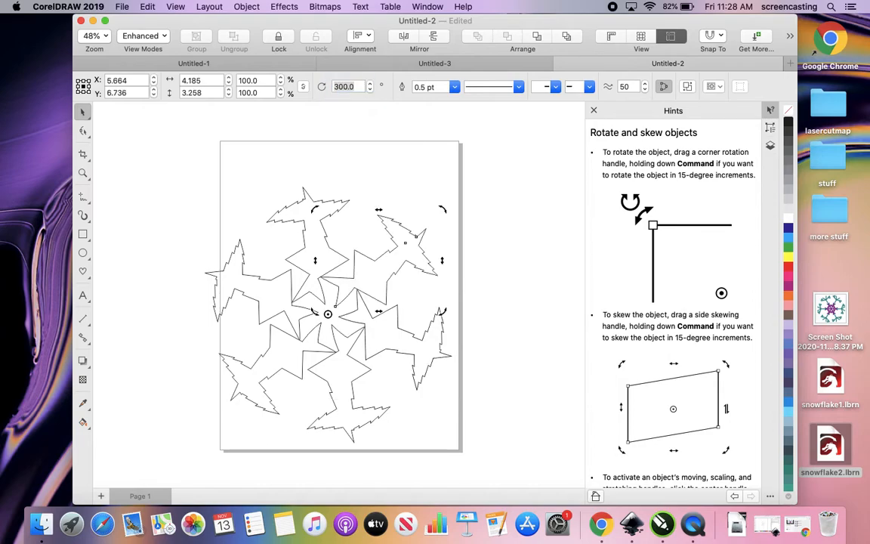
pyautogui.click(415, 160)
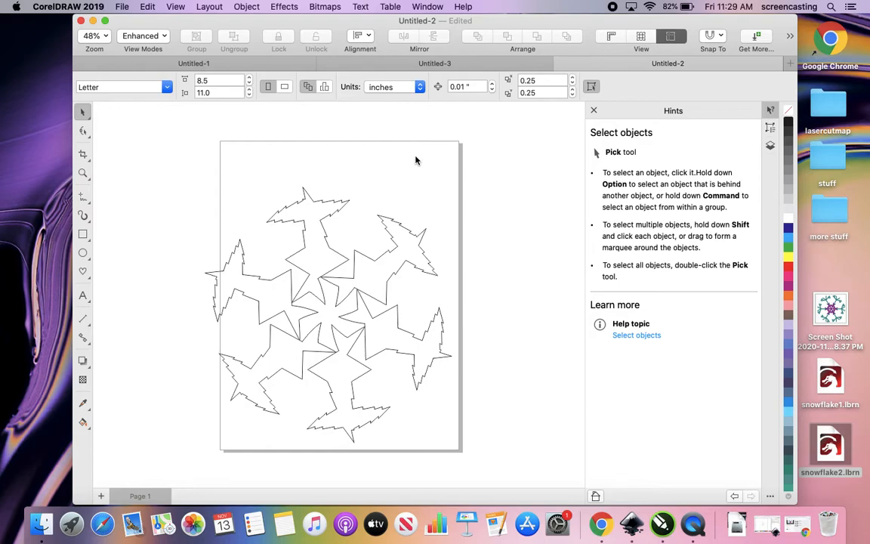
pyautogui.moveTo(287, 284)
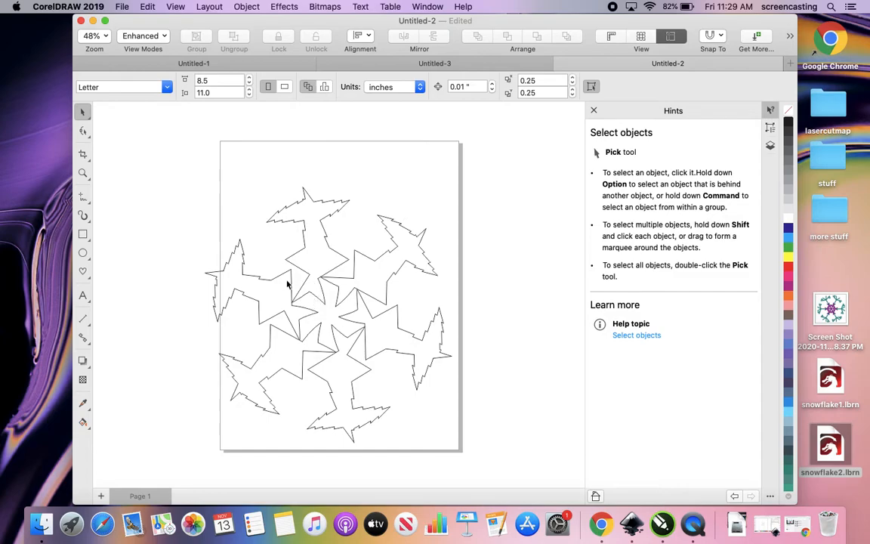
pyautogui.moveTo(329, 311)
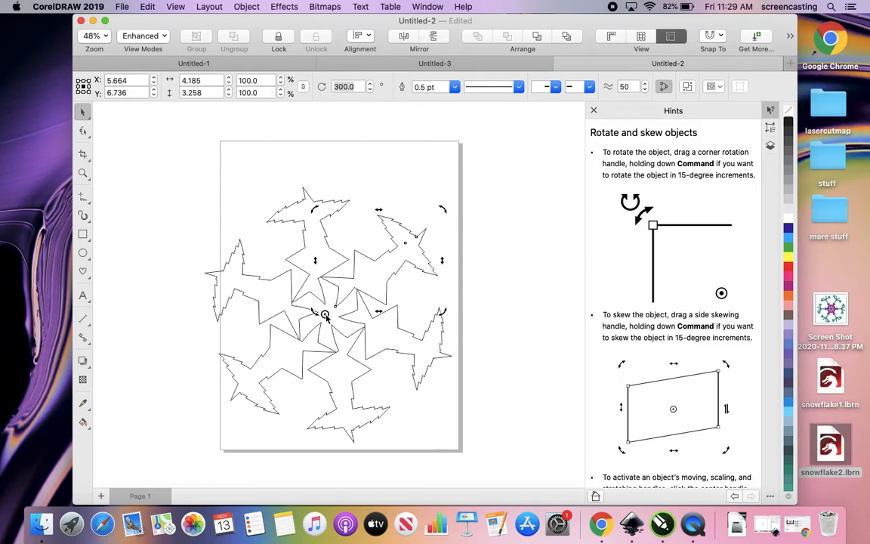
pyautogui.moveTo(400, 168)
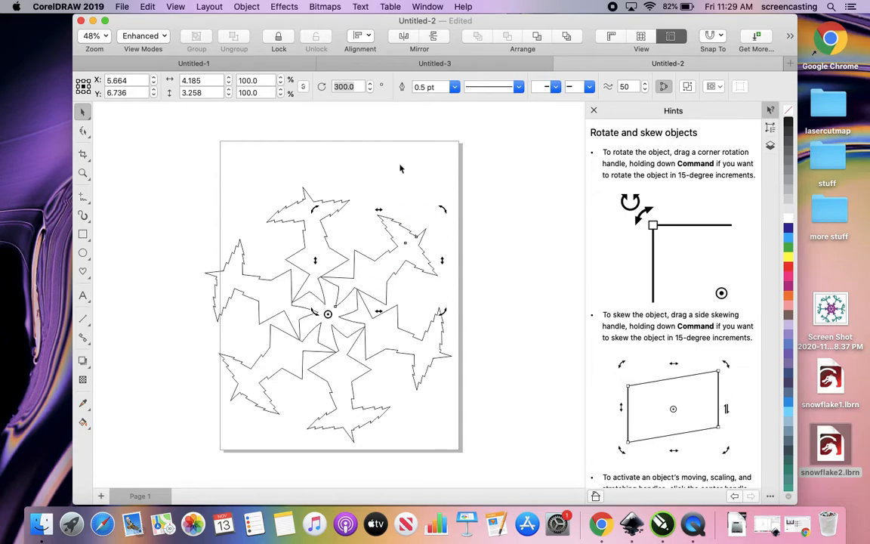
pyautogui.click(401, 168)
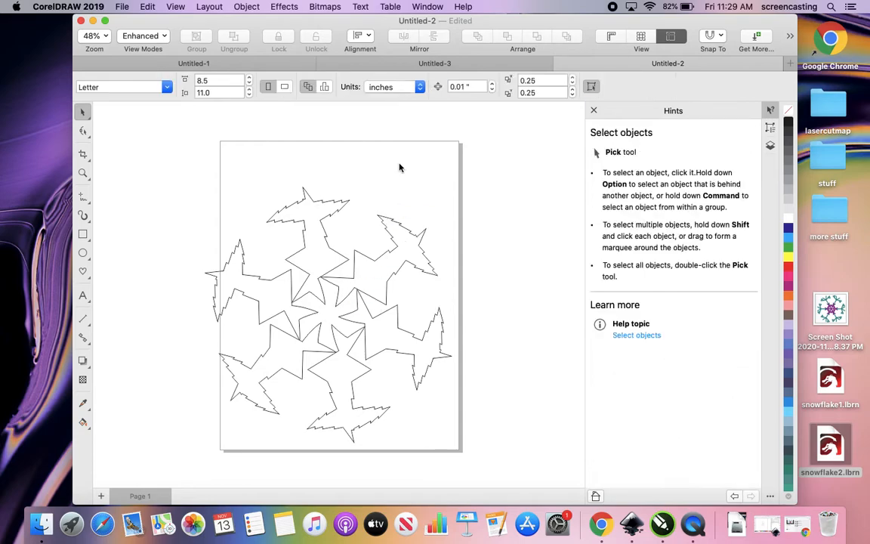
pyautogui.moveTo(414, 168)
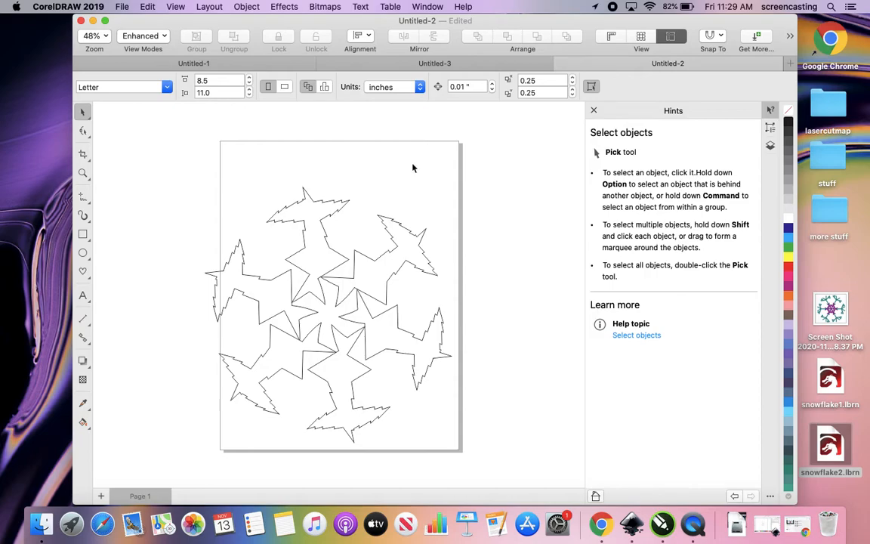
pyautogui.moveTo(309, 172)
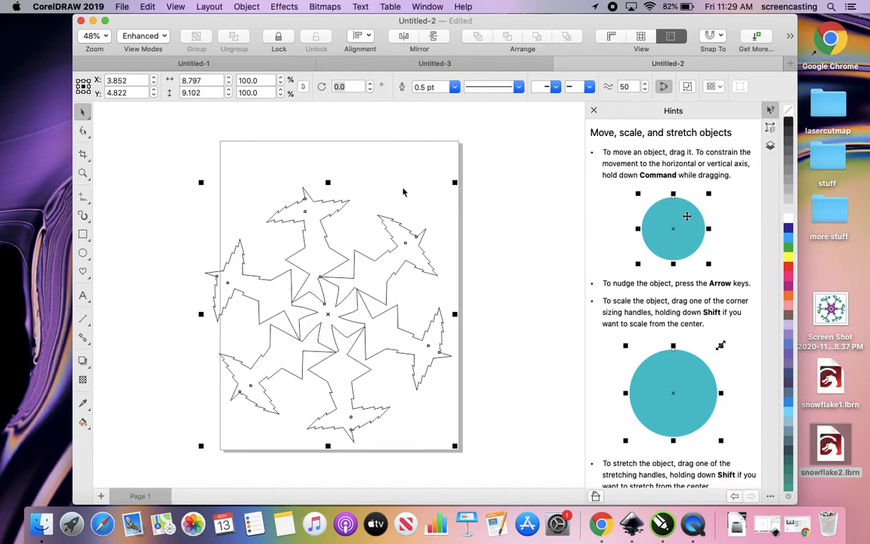
pyautogui.moveTo(405, 187)
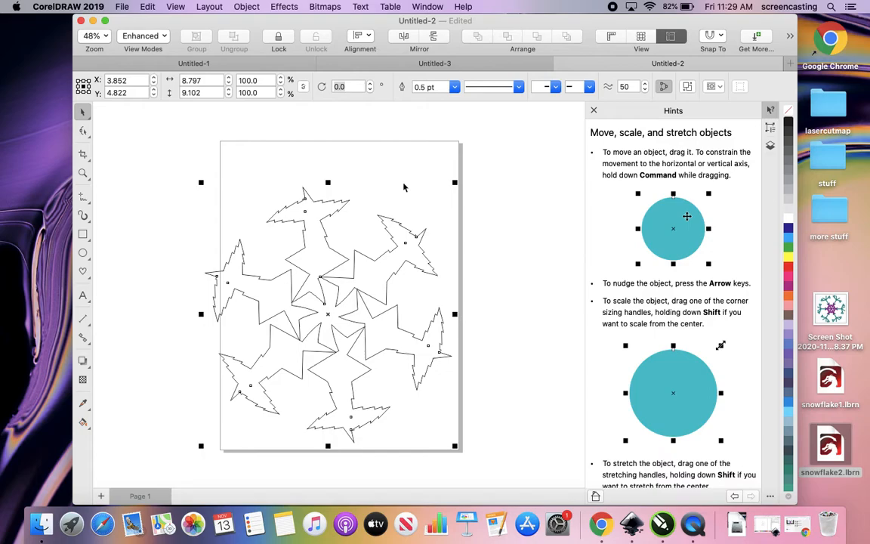
pyautogui.moveTo(399, 165)
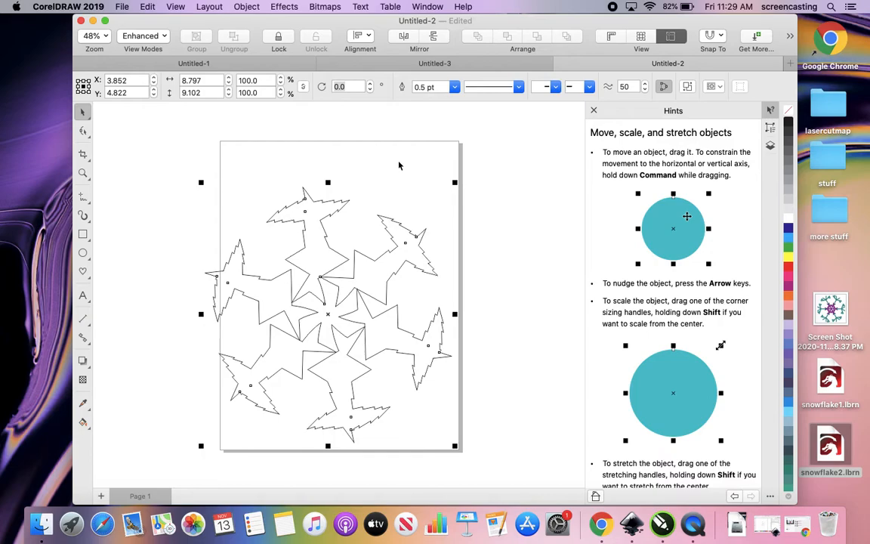
pyautogui.moveTo(387, 305)
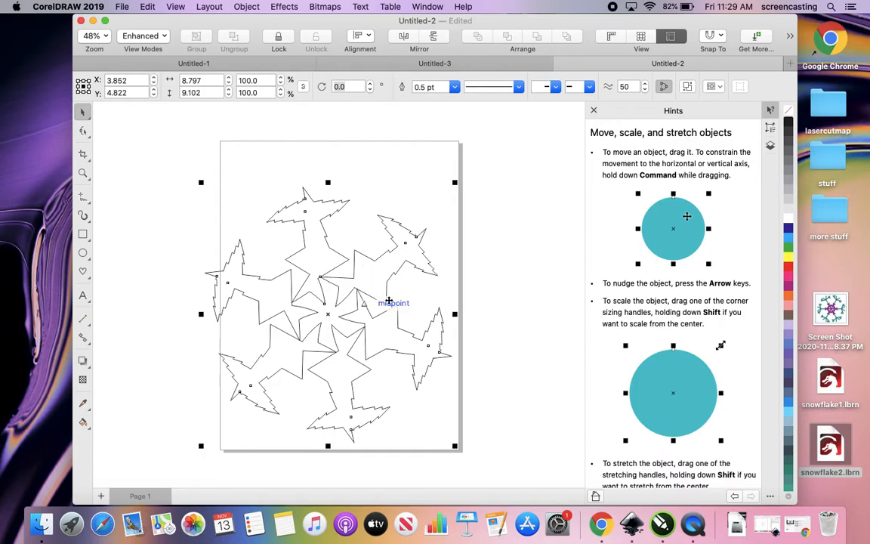
pyautogui.moveTo(357, 288)
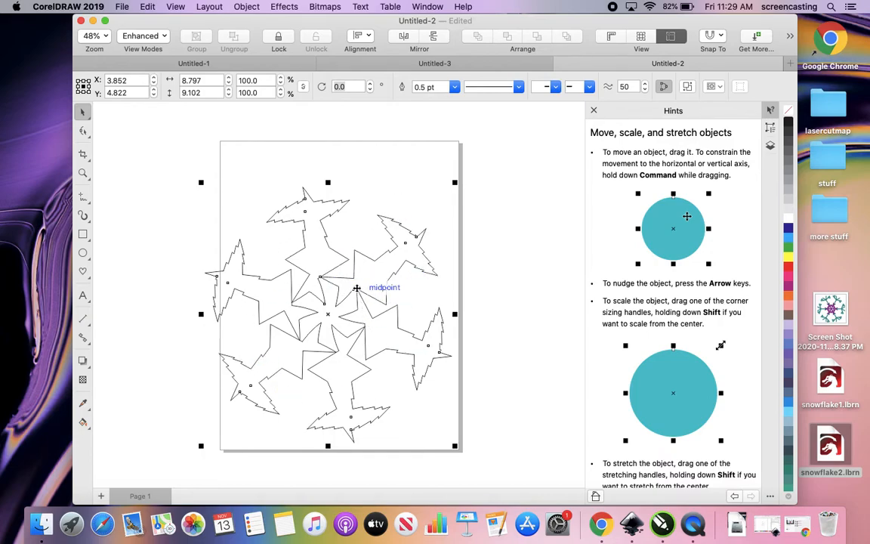
pyautogui.moveTo(362, 291)
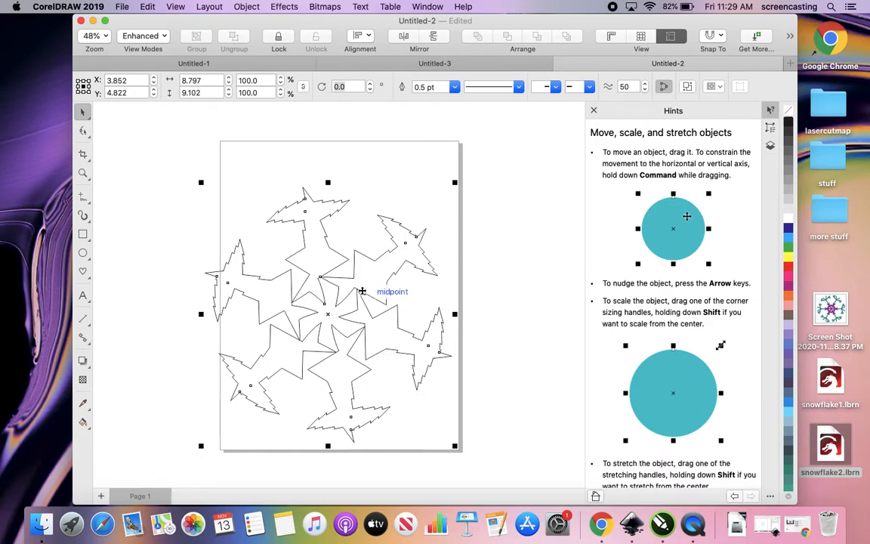
pyautogui.moveTo(352, 287)
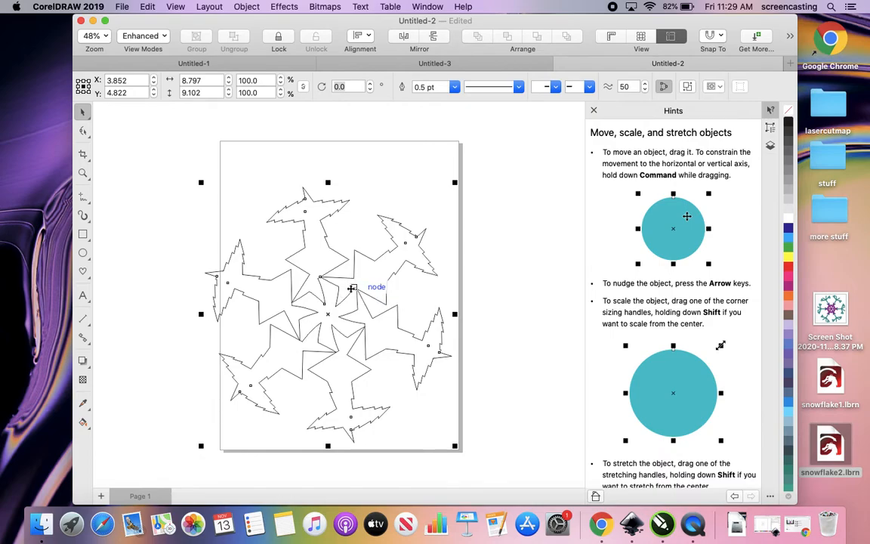
pyautogui.moveTo(429, 278)
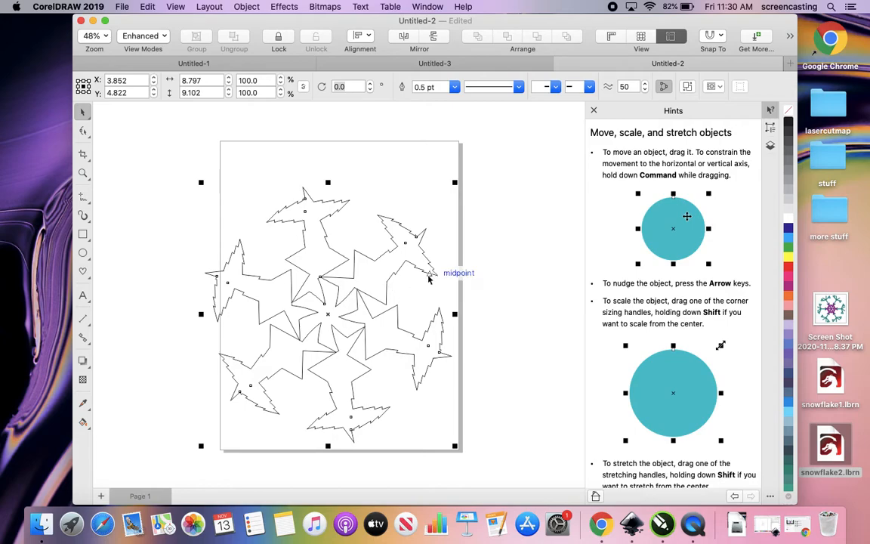
pyautogui.moveTo(391, 163)
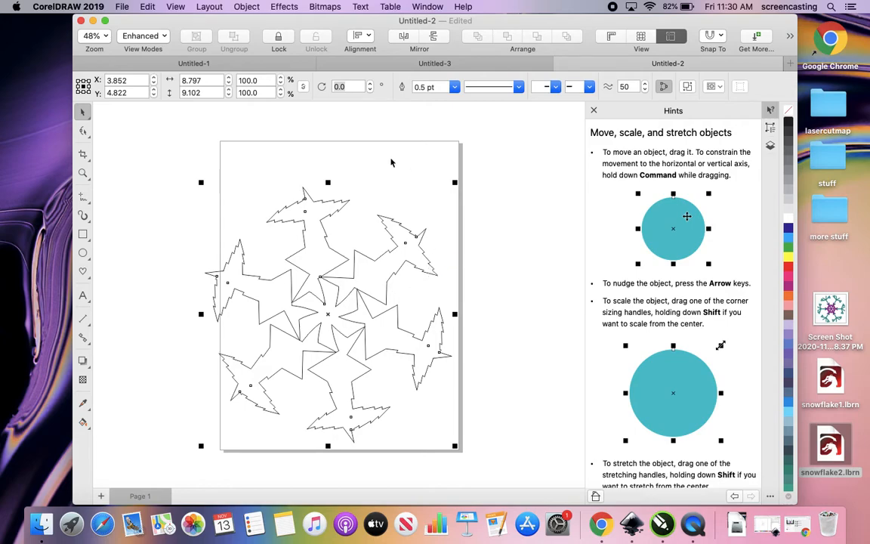
pyautogui.moveTo(306, 178)
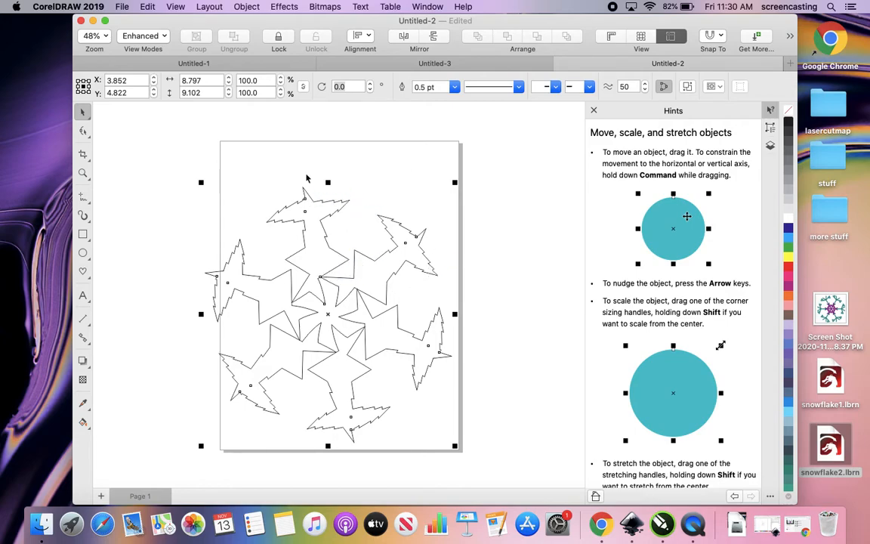
pyautogui.moveTo(351, 155)
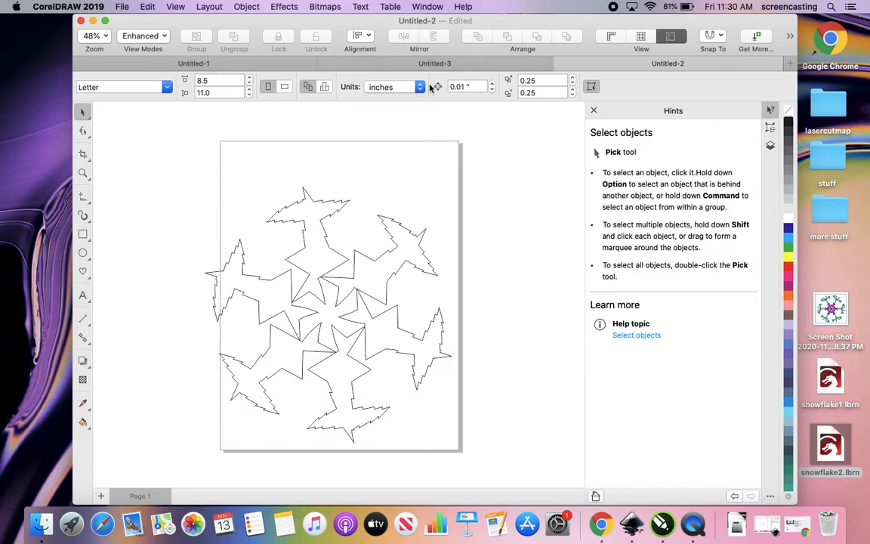
pyautogui.moveTo(419, 206)
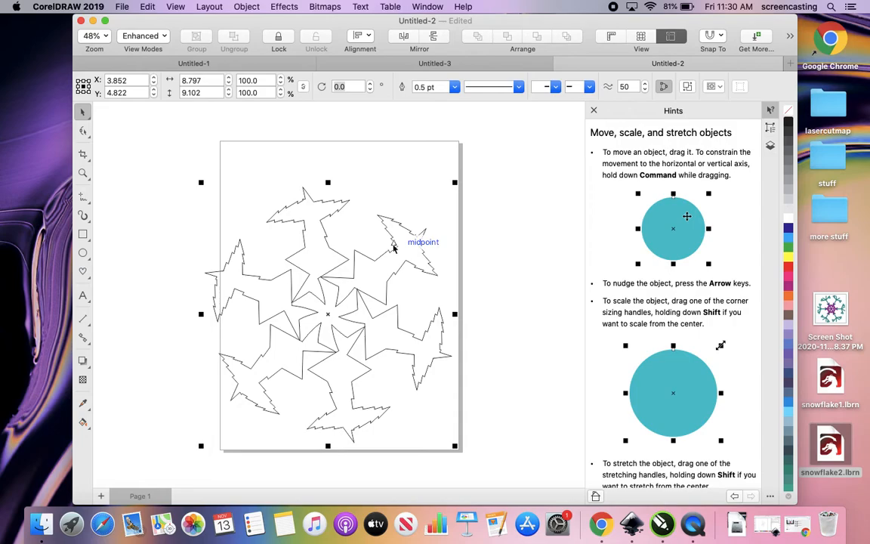
pyautogui.moveTo(369, 156)
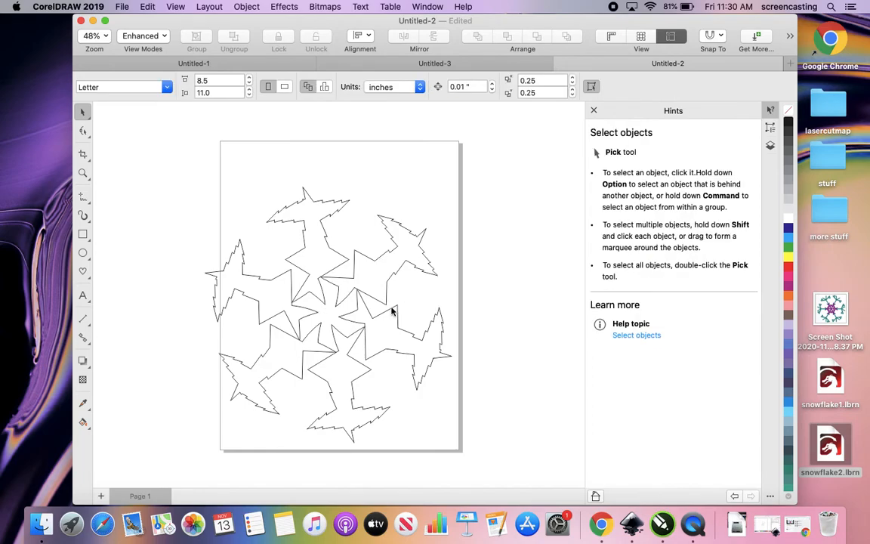
pyautogui.moveTo(408, 336)
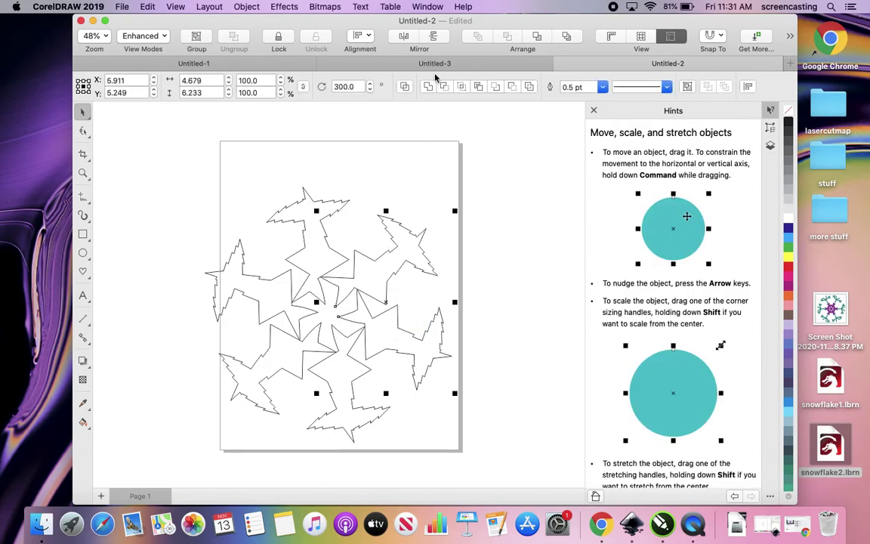
pyautogui.moveTo(429, 86)
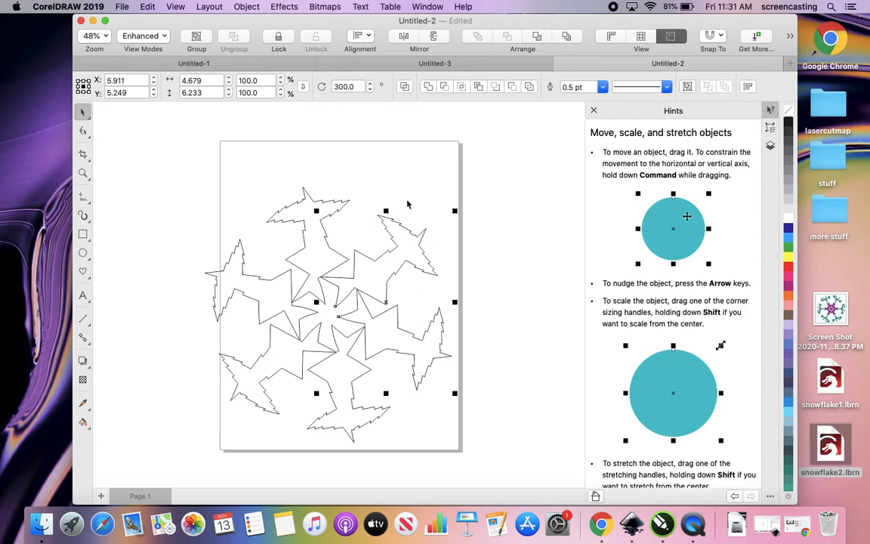
pyautogui.moveTo(432, 160)
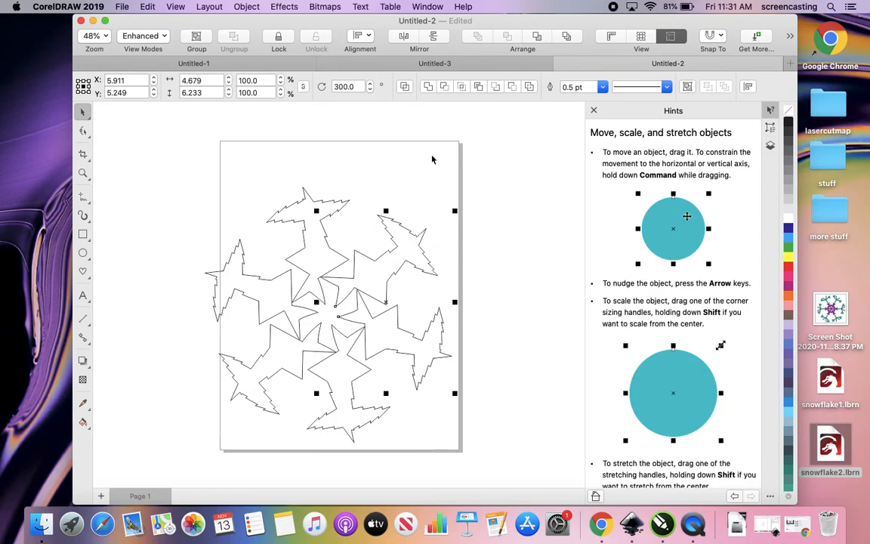
pyautogui.moveTo(429, 85)
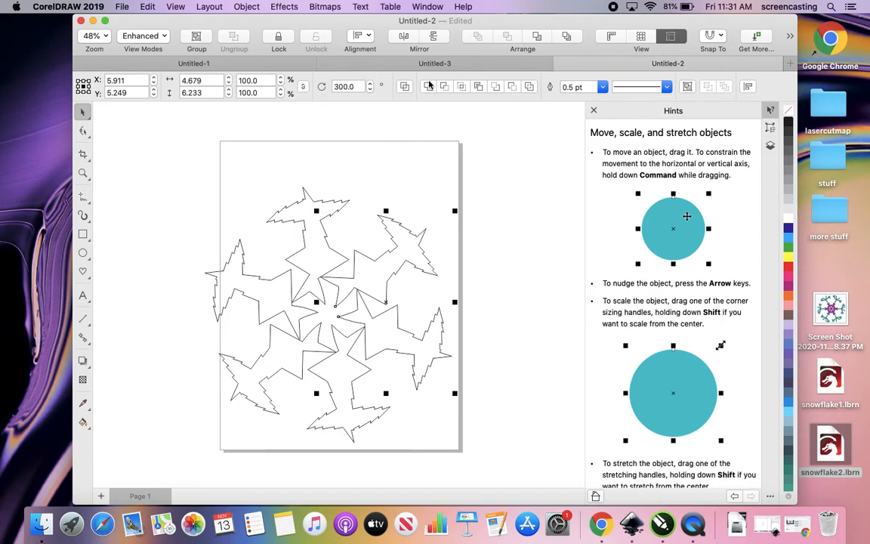
pyautogui.moveTo(429, 86)
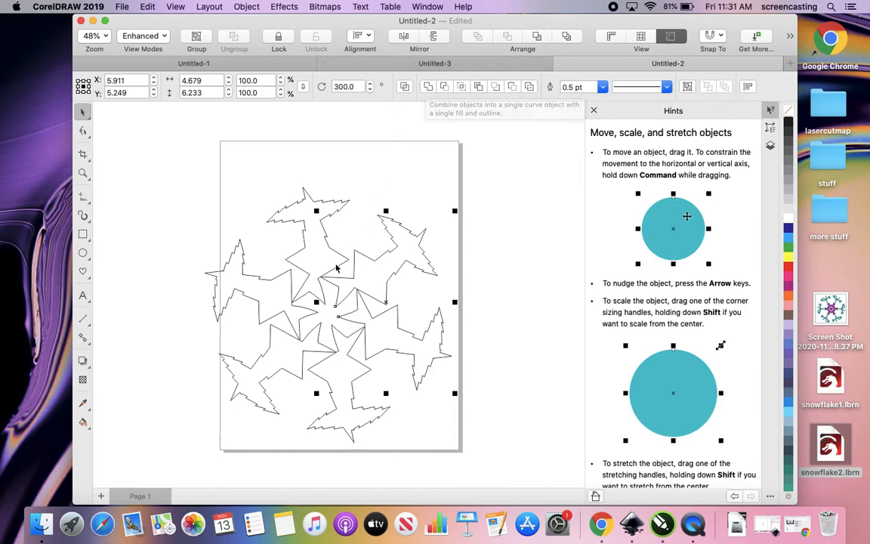
pyautogui.moveTo(323, 272)
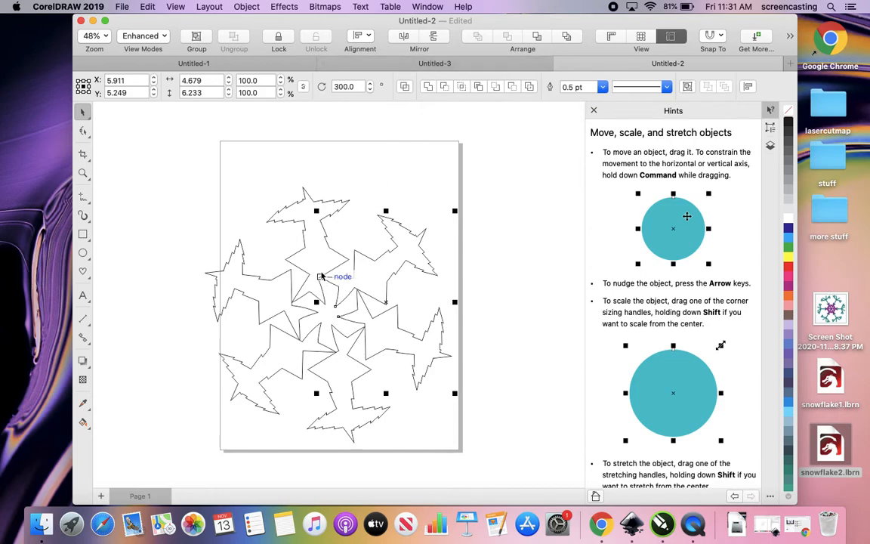
pyautogui.moveTo(329, 278)
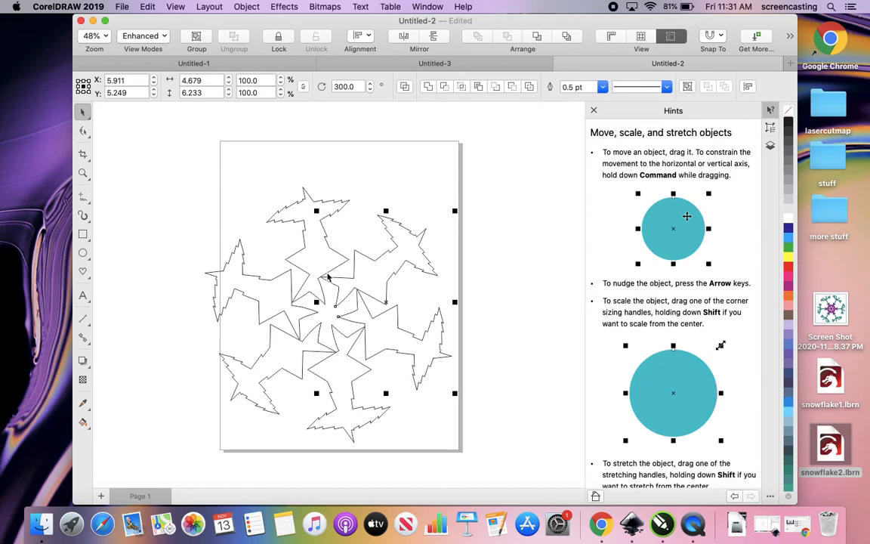
pyautogui.moveTo(323, 278)
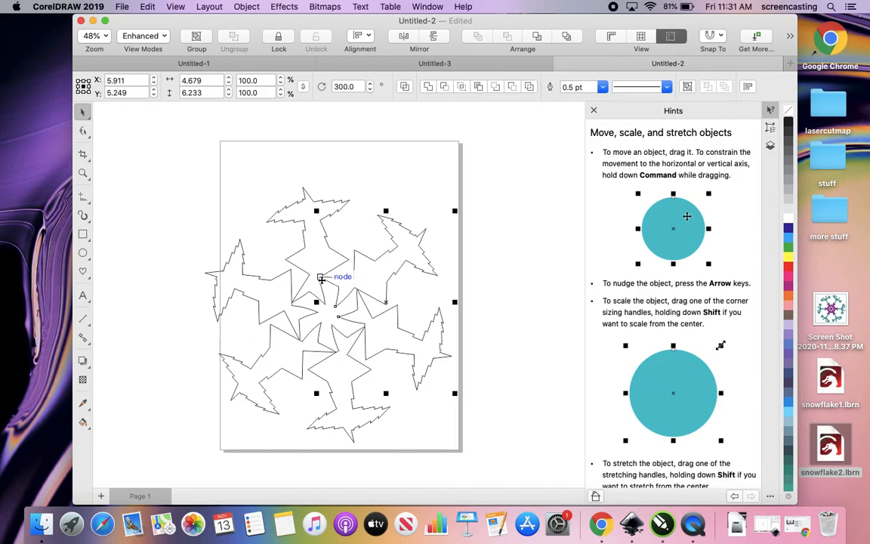
pyautogui.moveTo(372, 273)
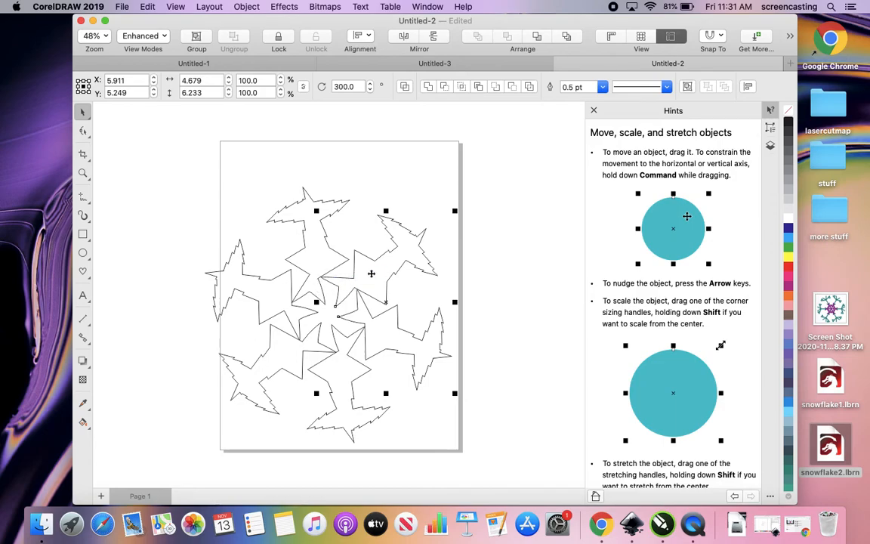
pyautogui.moveTo(374, 190)
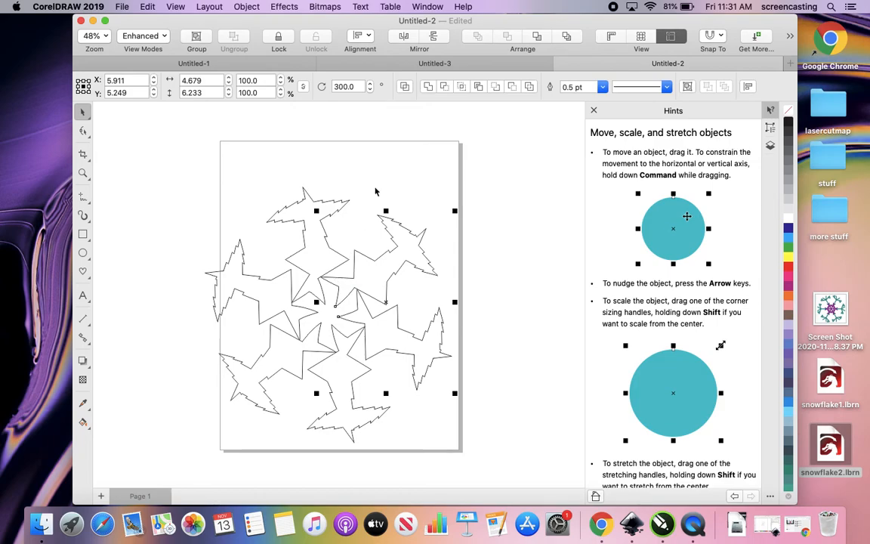
pyautogui.moveTo(308, 279)
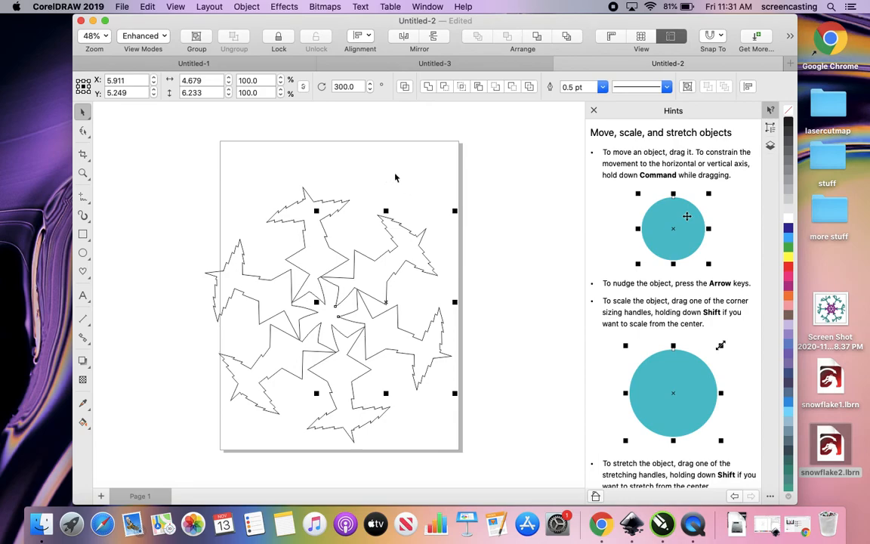
pyautogui.moveTo(414, 163)
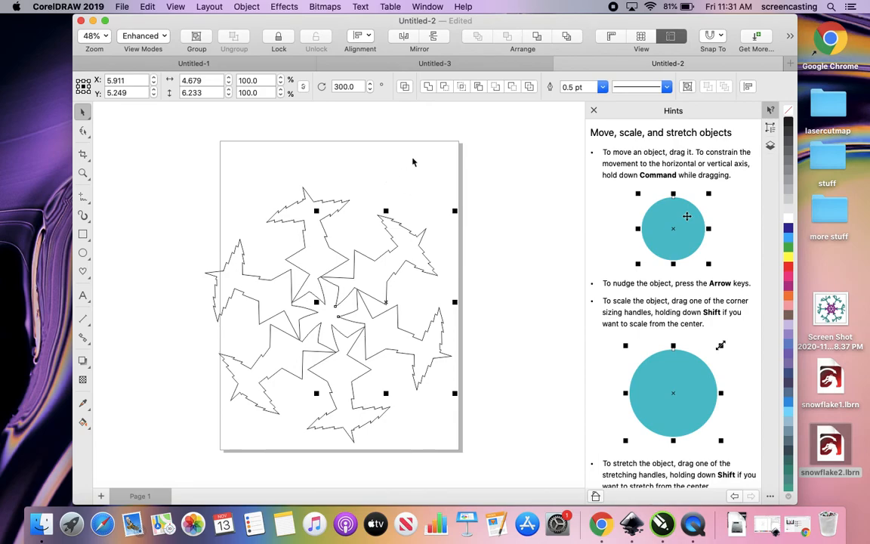
pyautogui.moveTo(360, 159)
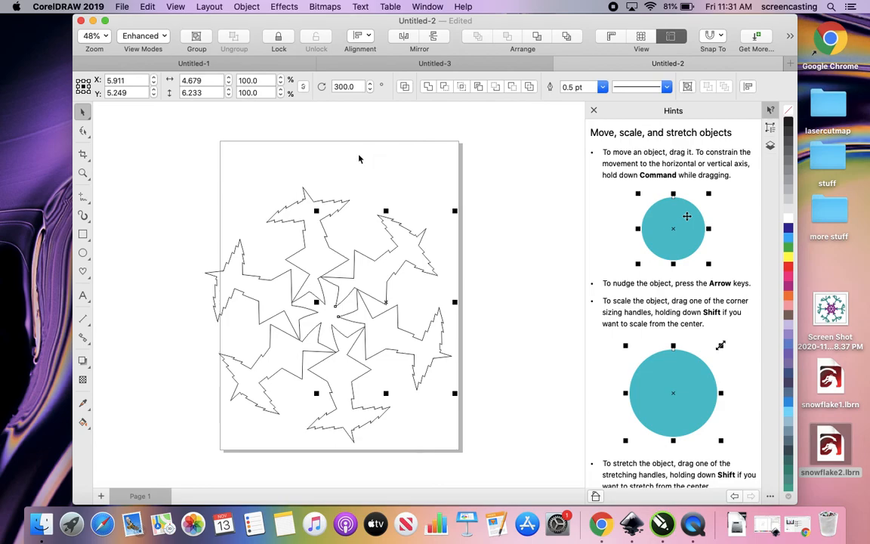